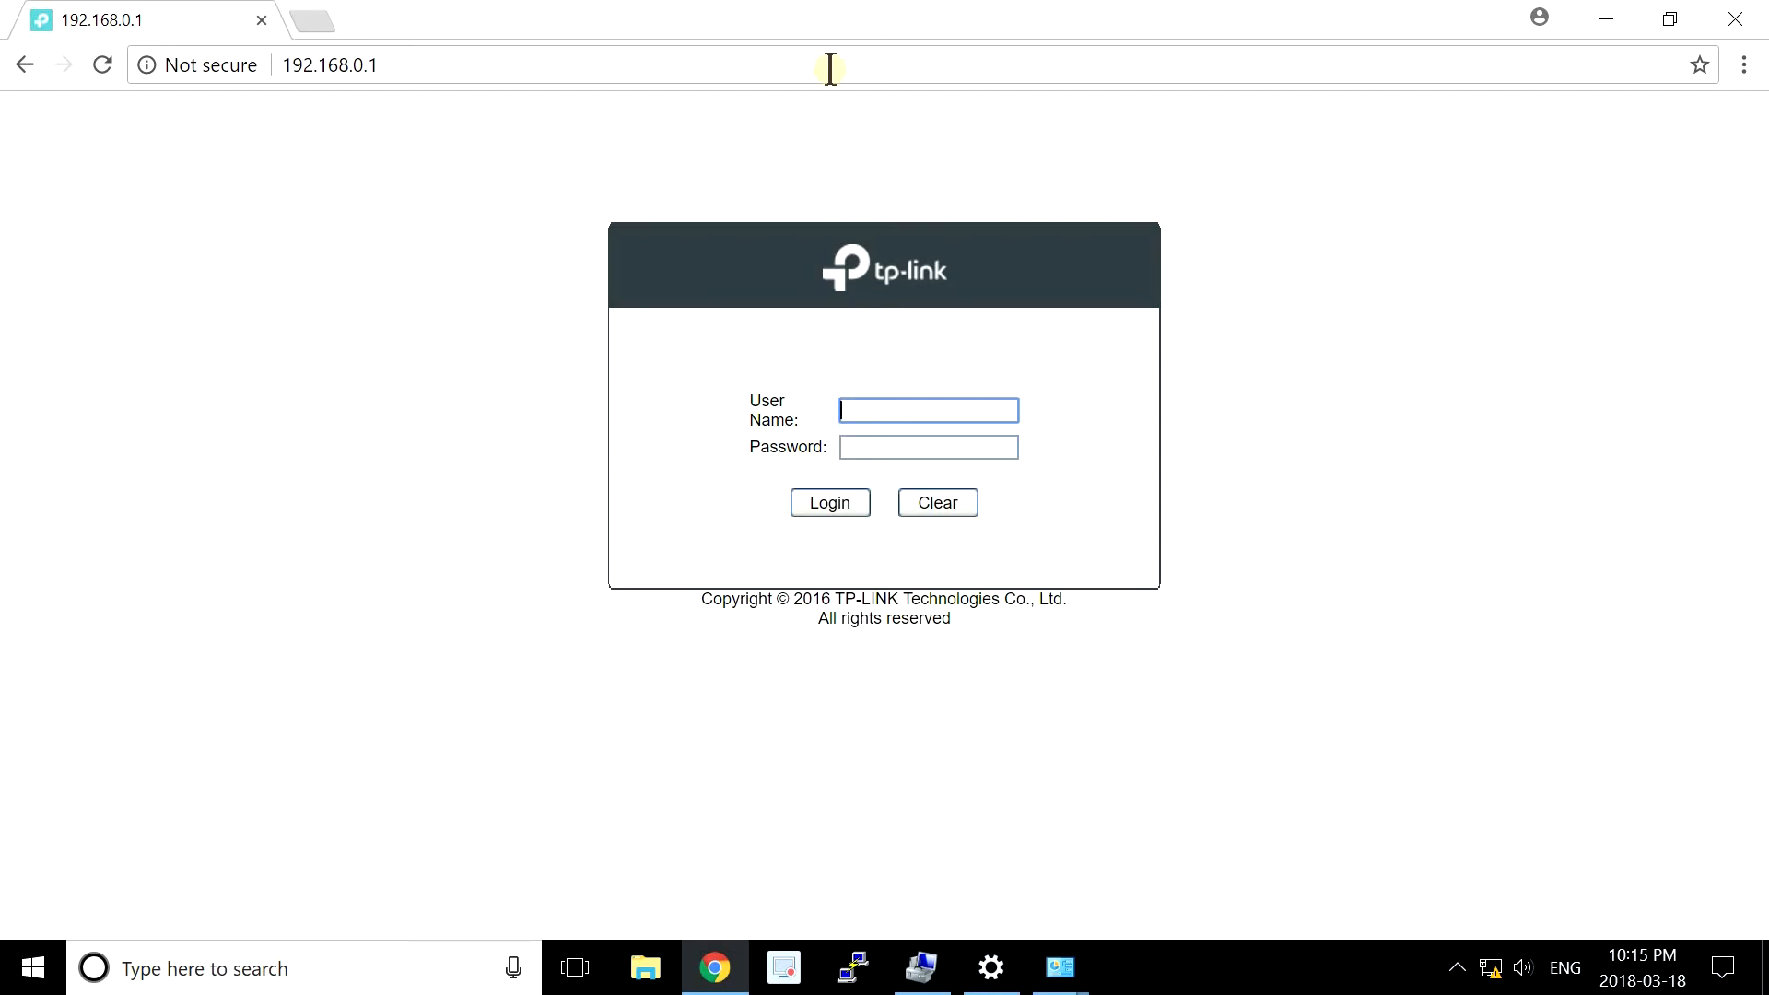
mouse_move(915, 420)
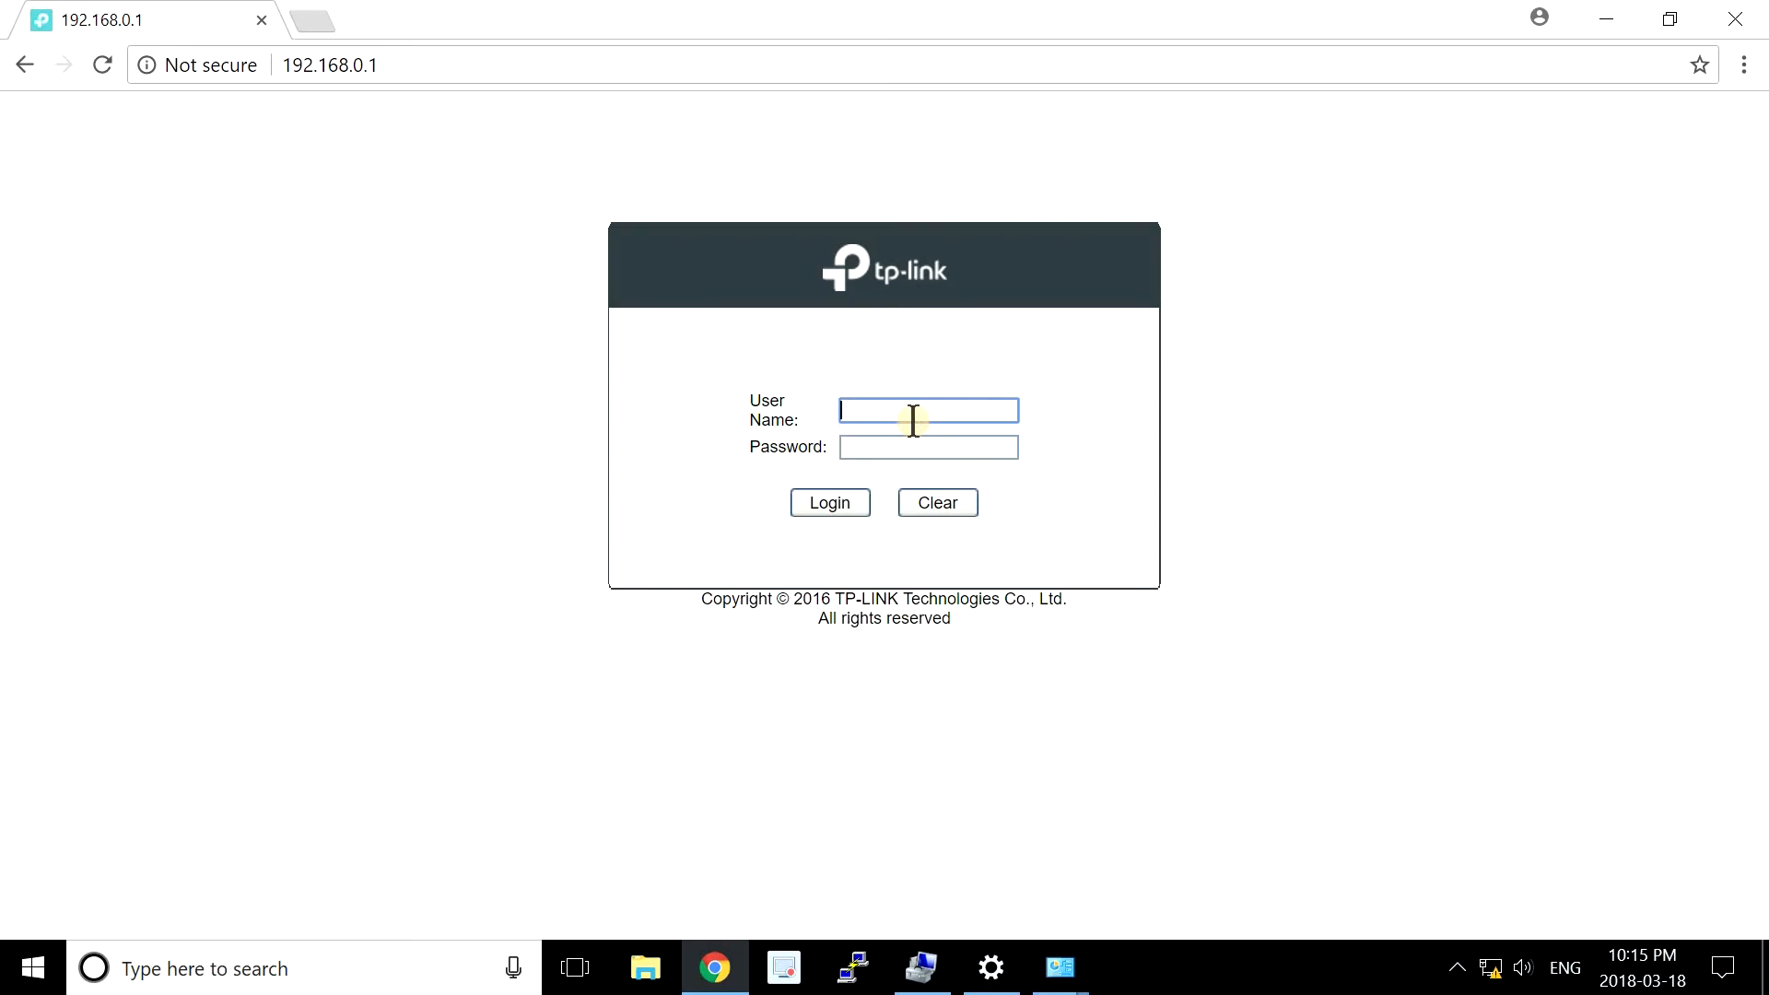
Sign in to the switch's web GUI as admin with the password filled in.
type("admin")
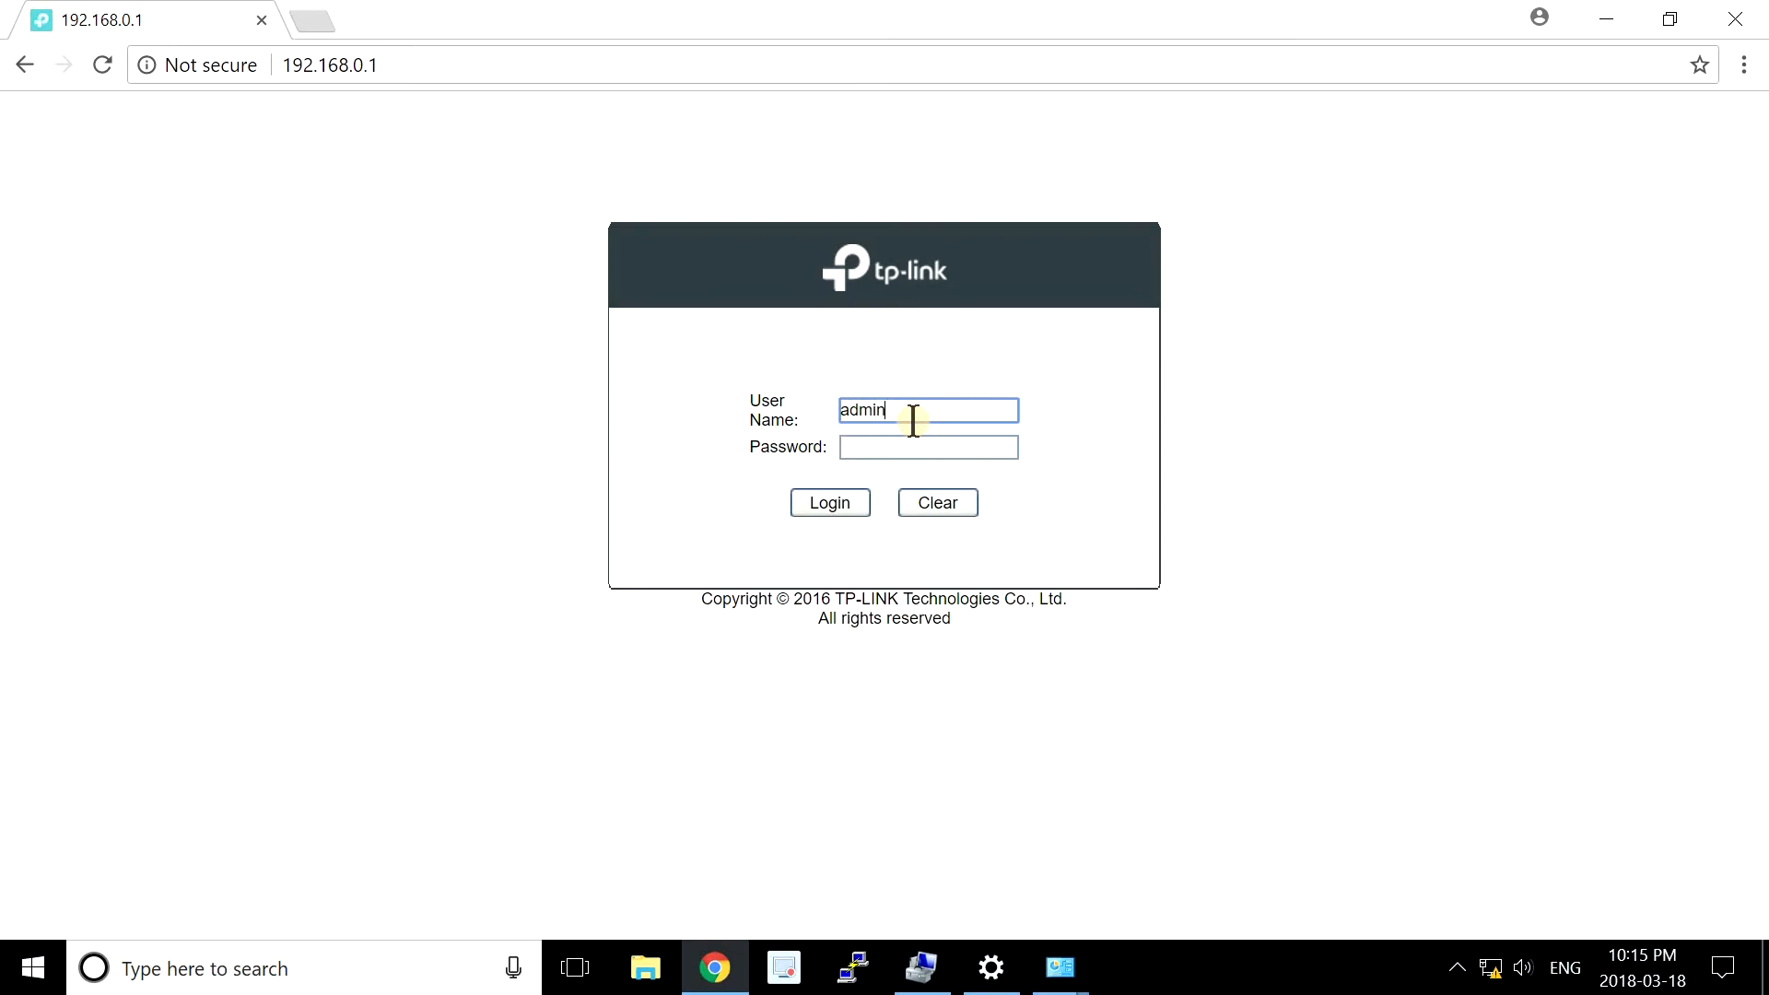
left_click(829, 501)
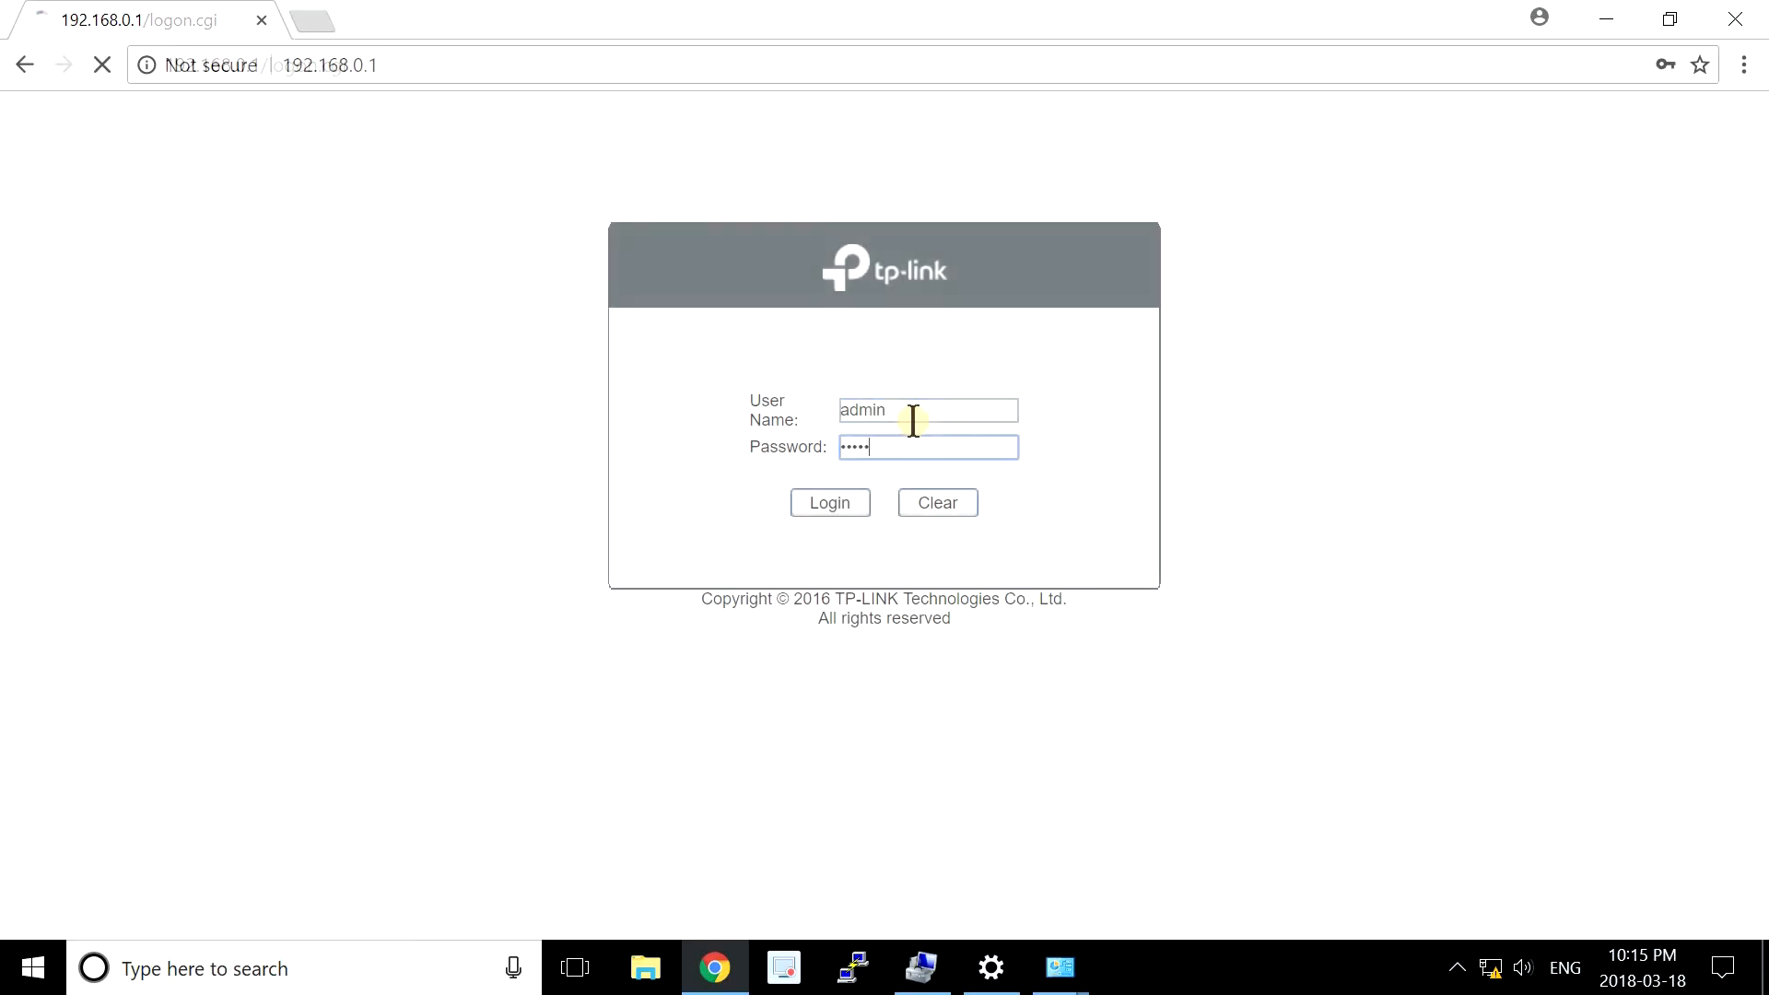
left_click(830, 501)
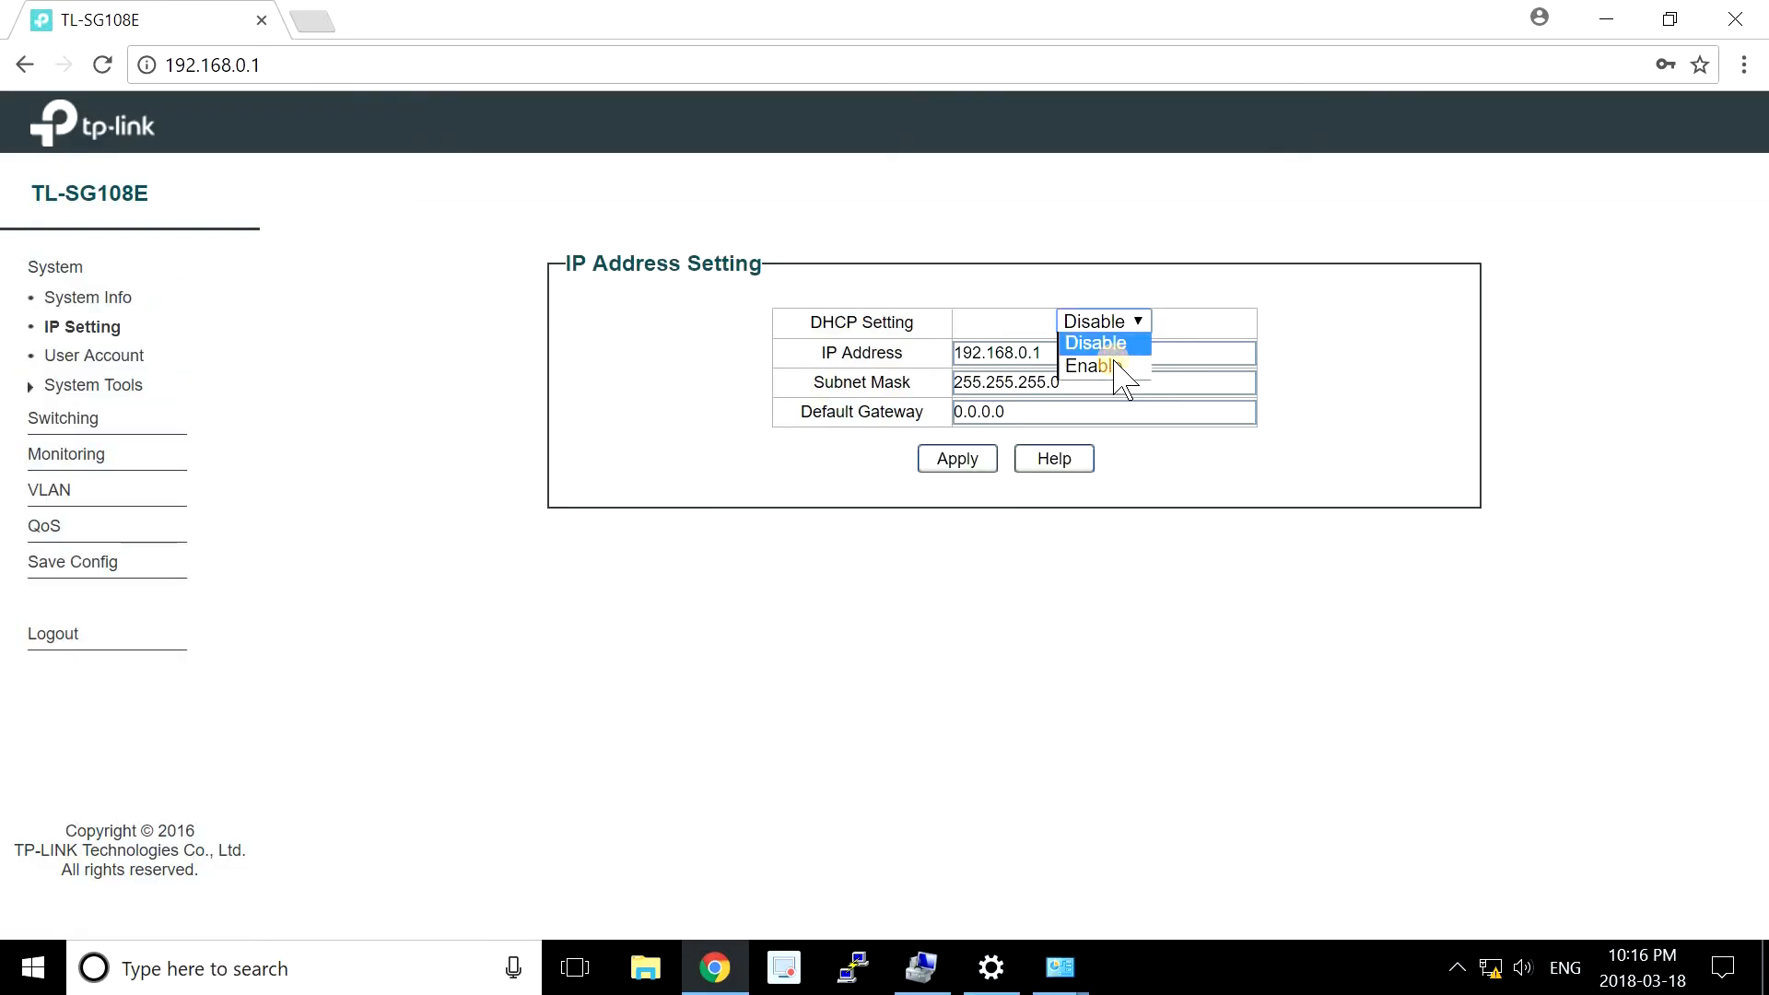
Set DHCP Setting to Enable in IP Setting, apply it and confirm the new address.
left_click(1089, 365)
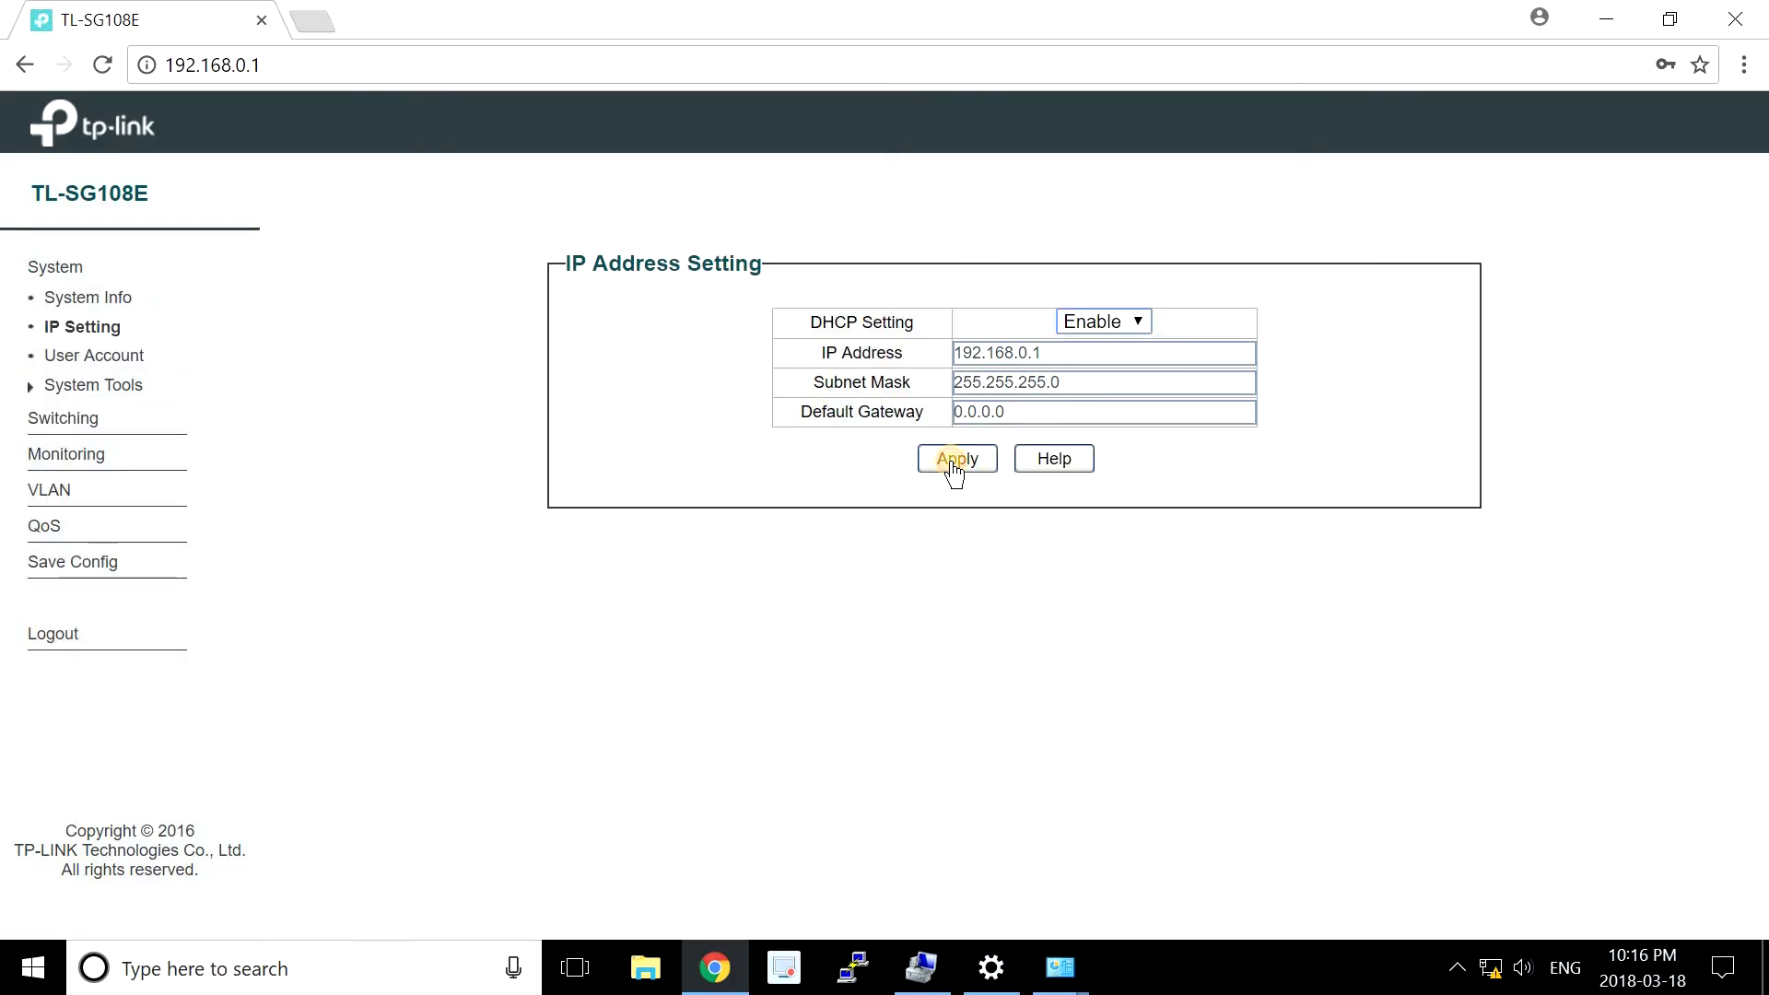
left_click(956, 459)
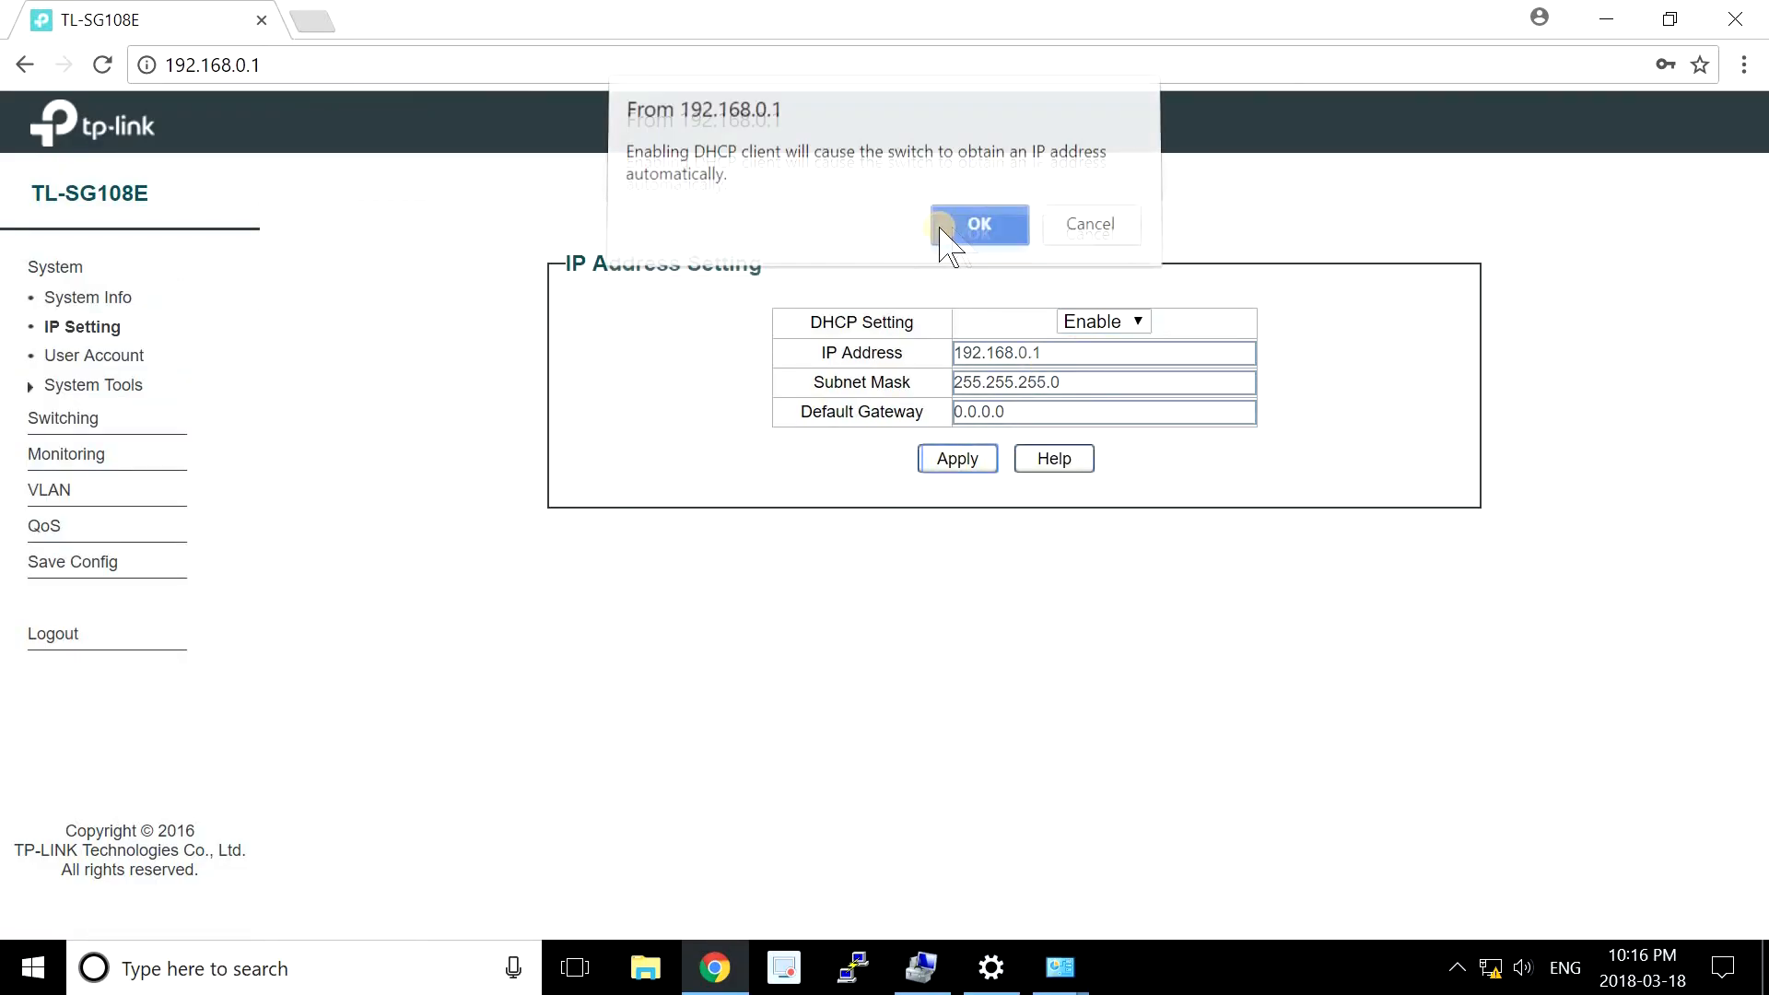
left_click(977, 223)
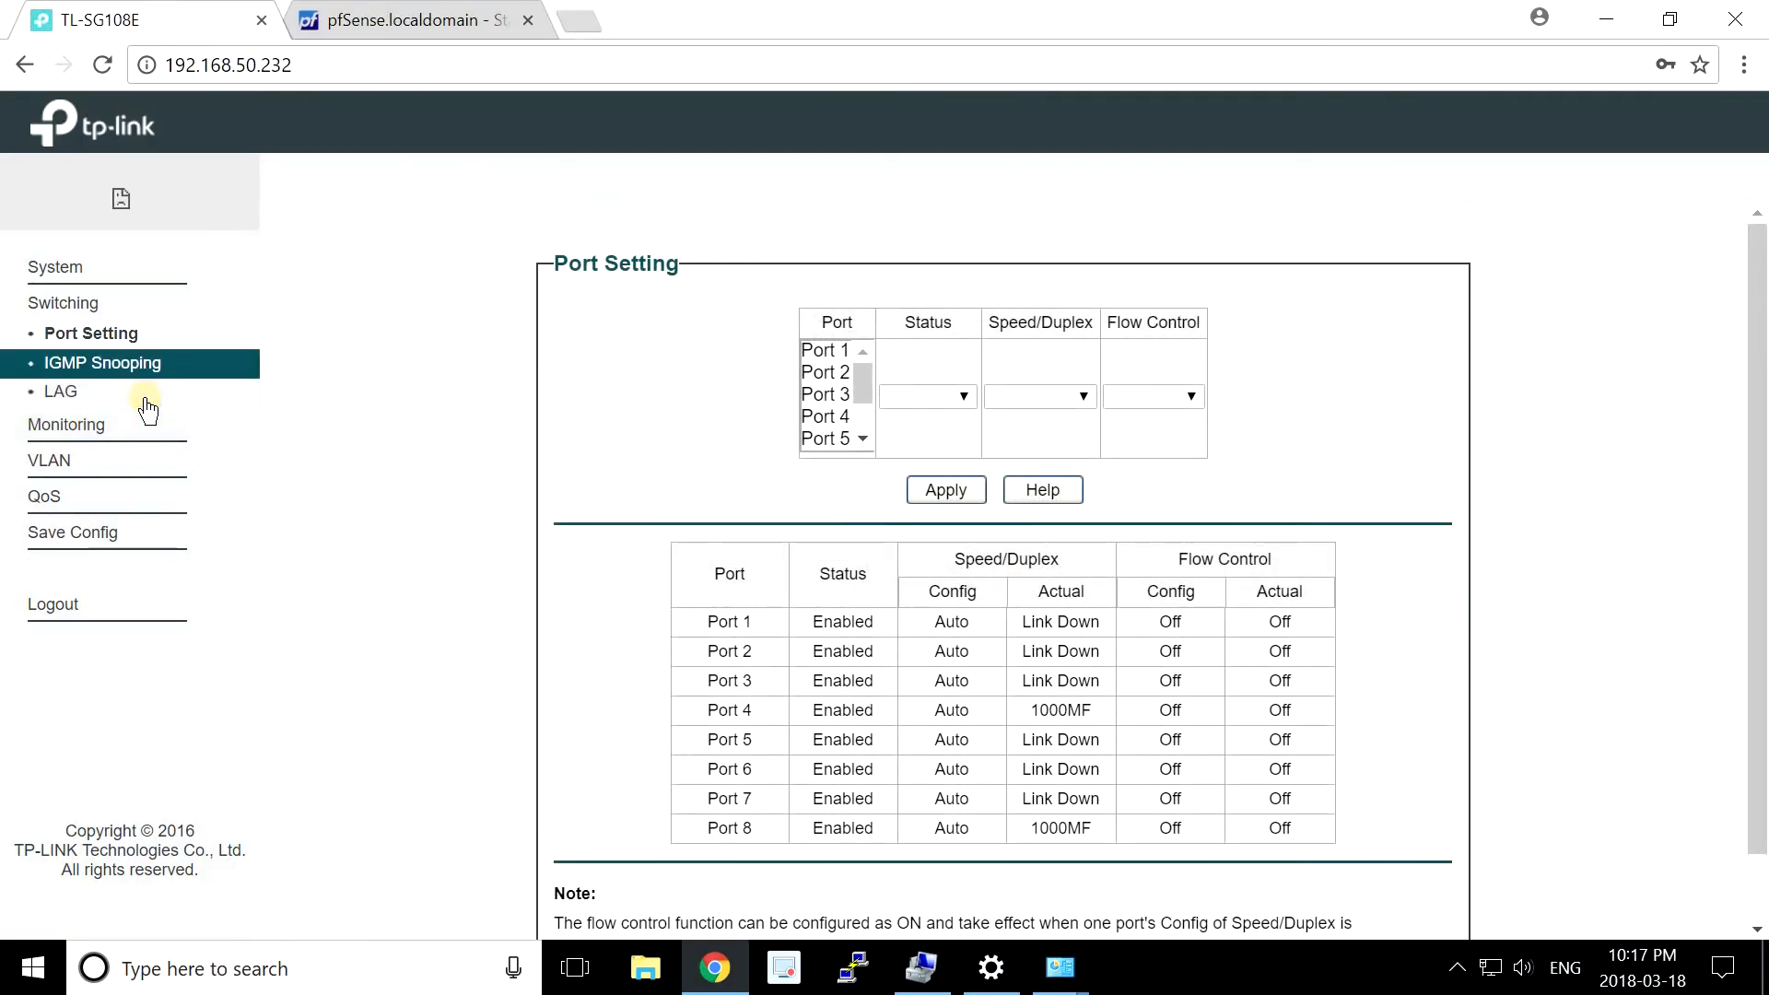
left_click(67, 424)
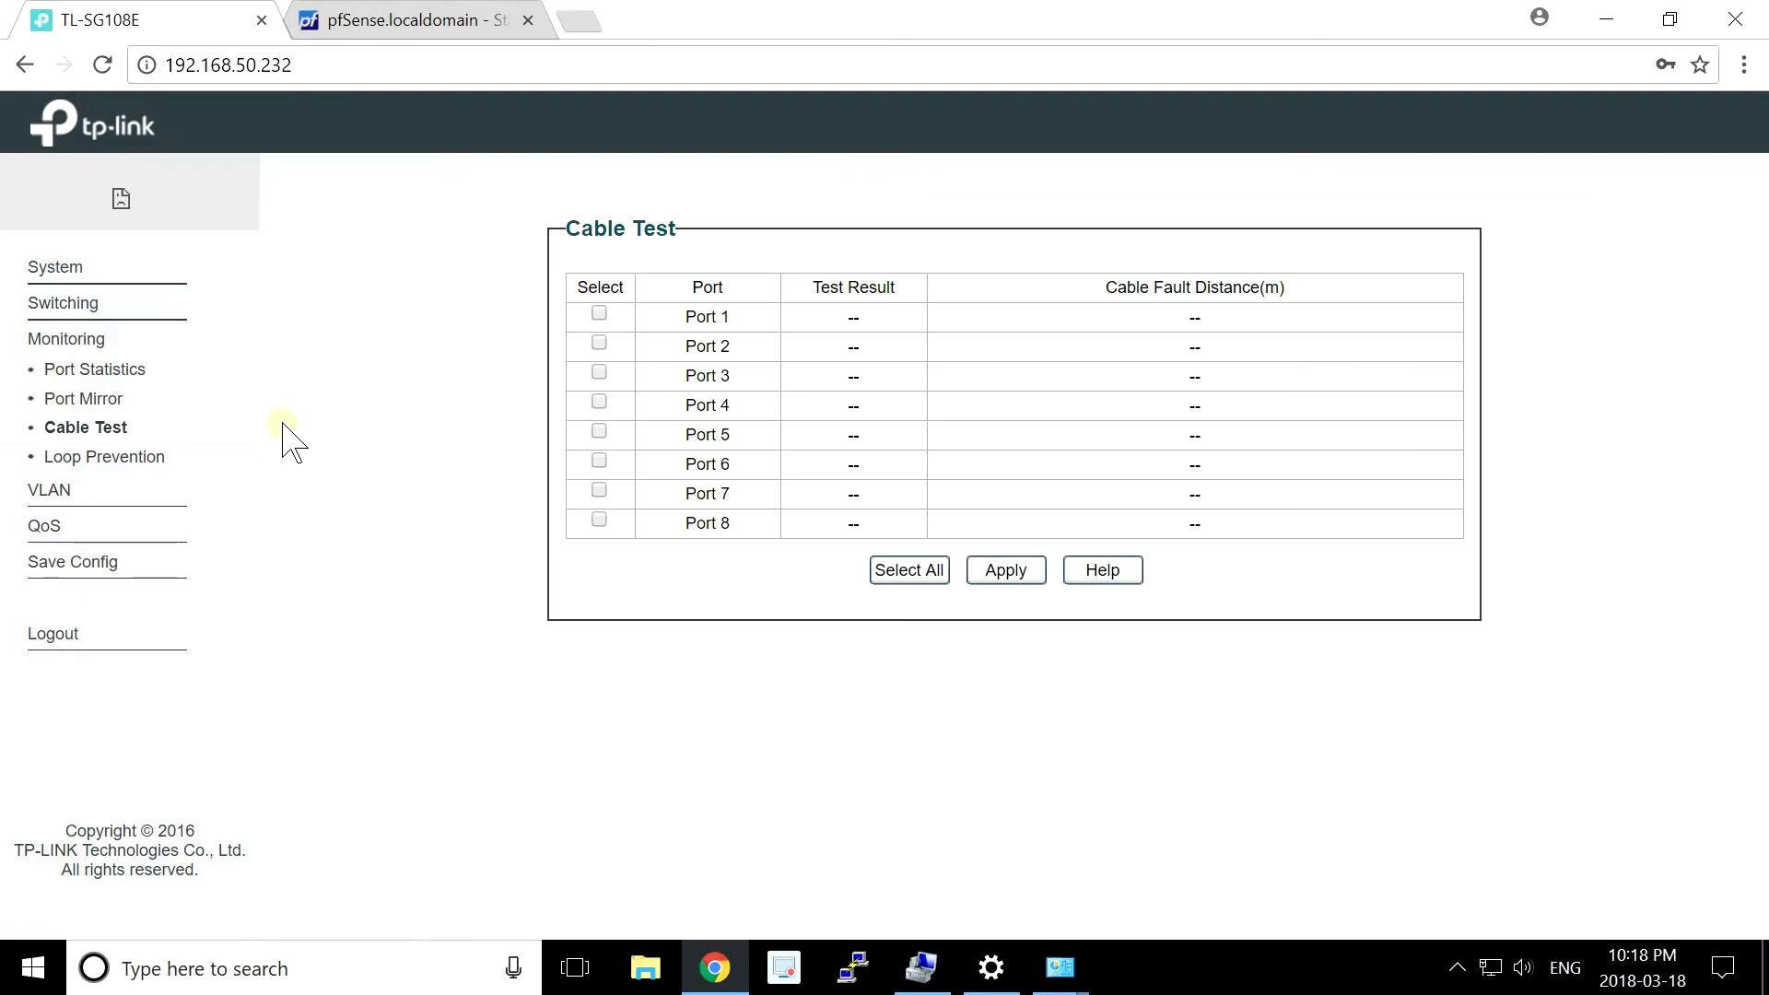
mouse_move(575, 405)
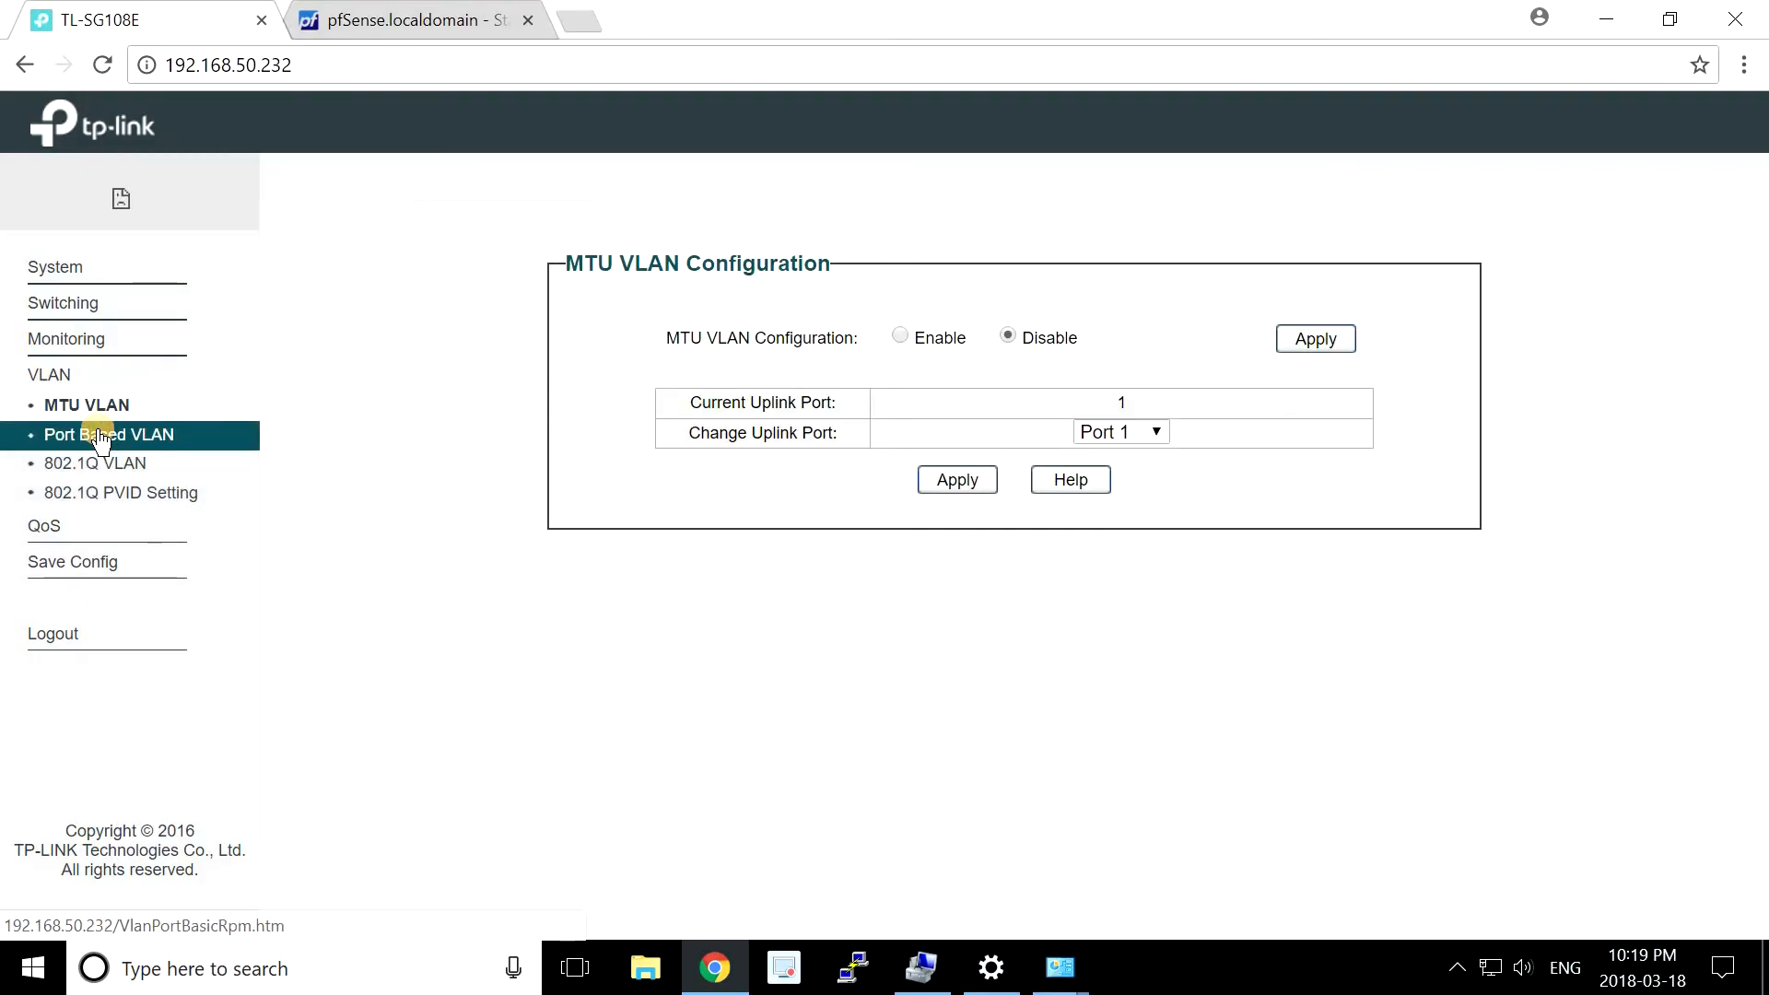
Review Port Based VLAN, 802.1Q VLAN and 802.1Q PVID pages, ending on Loop Prevention.
left_click(109, 435)
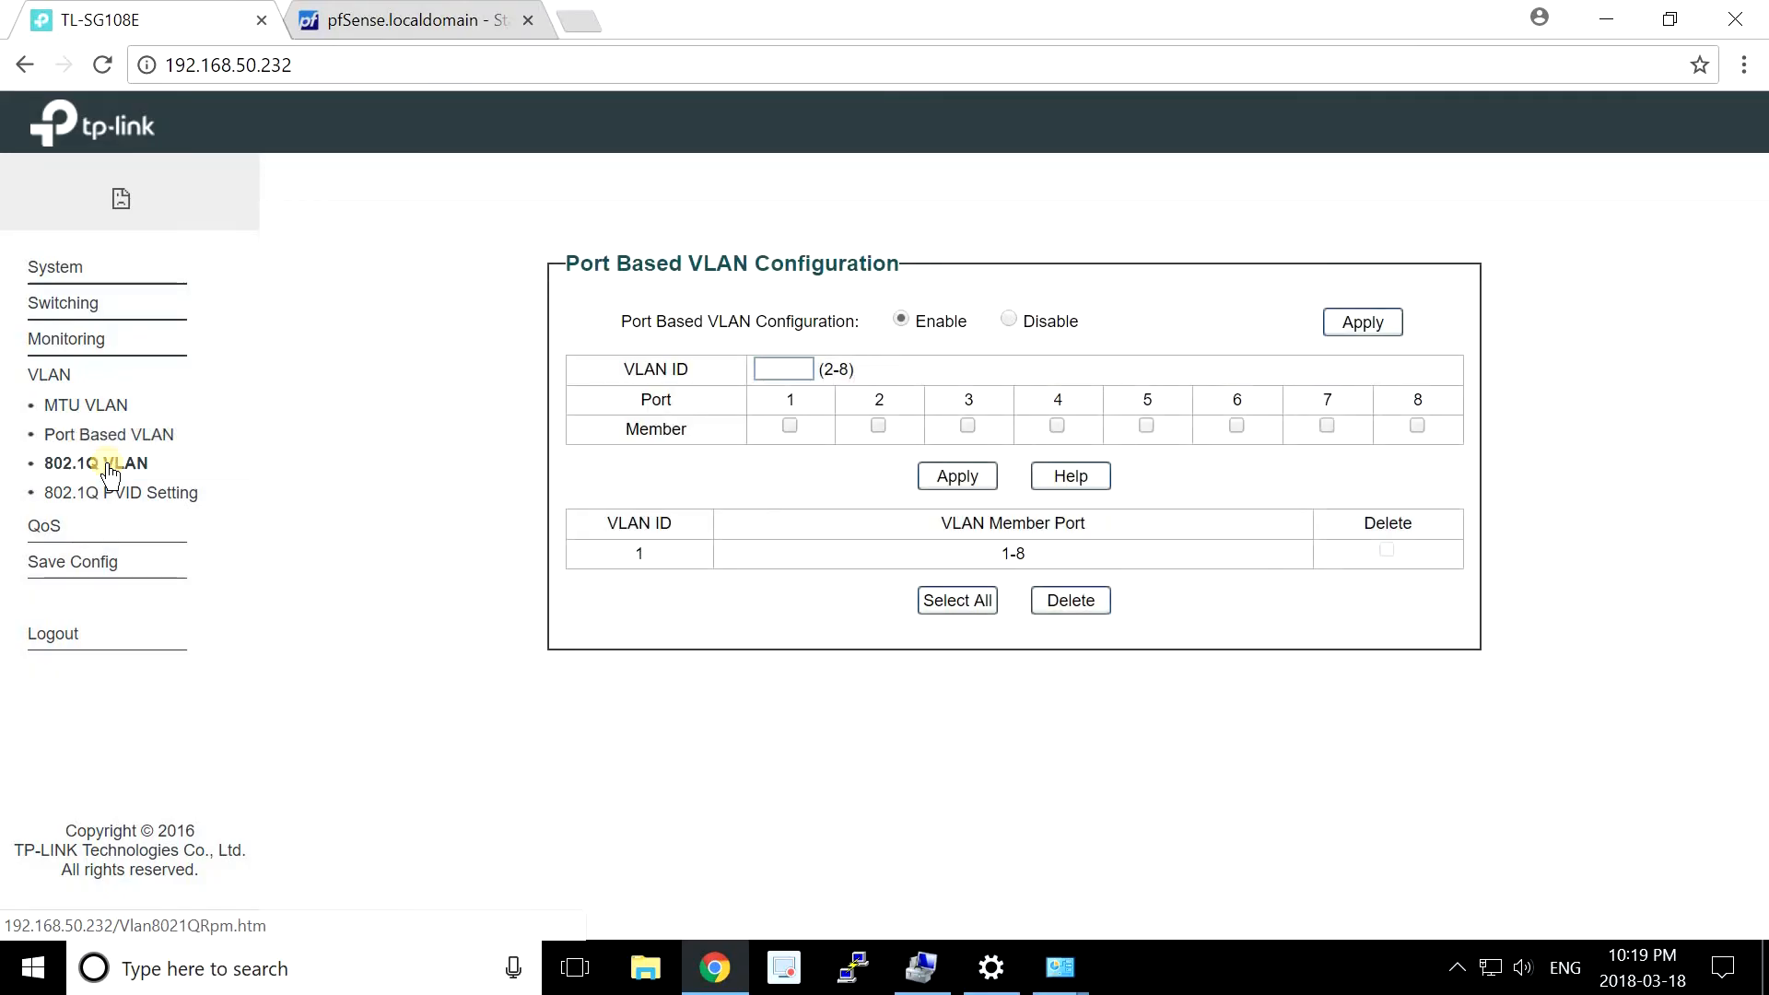
left_click(94, 463)
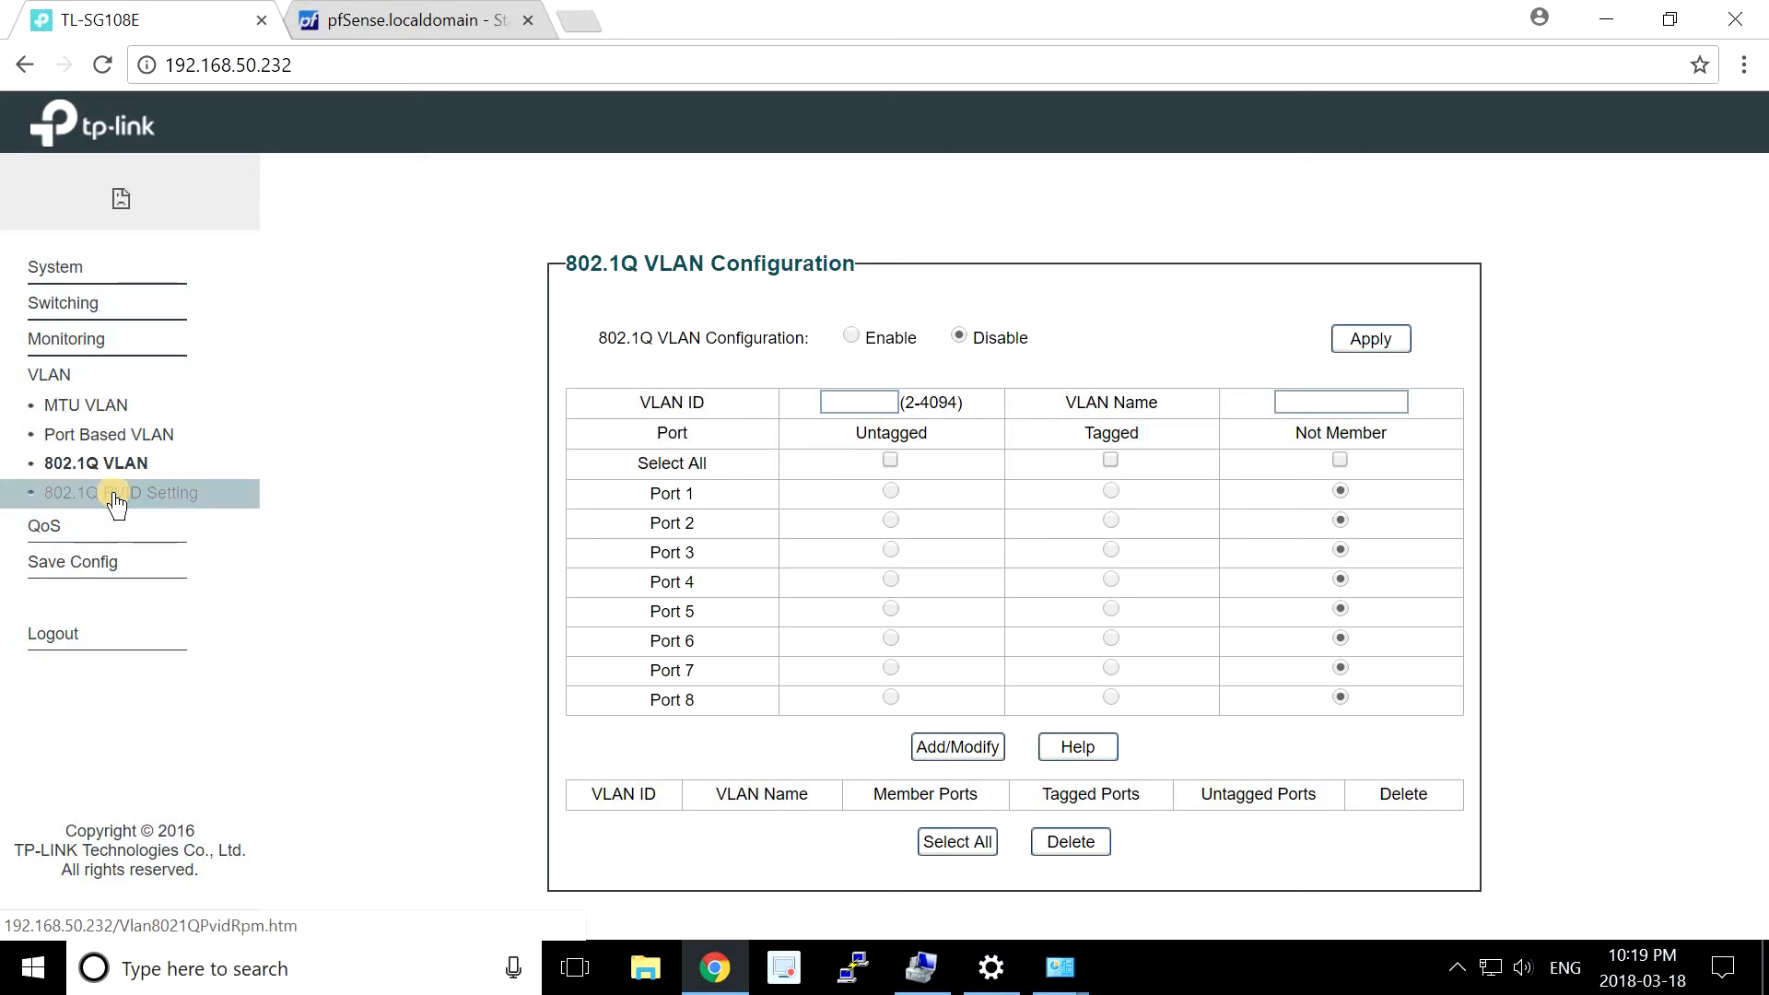
left_click(121, 494)
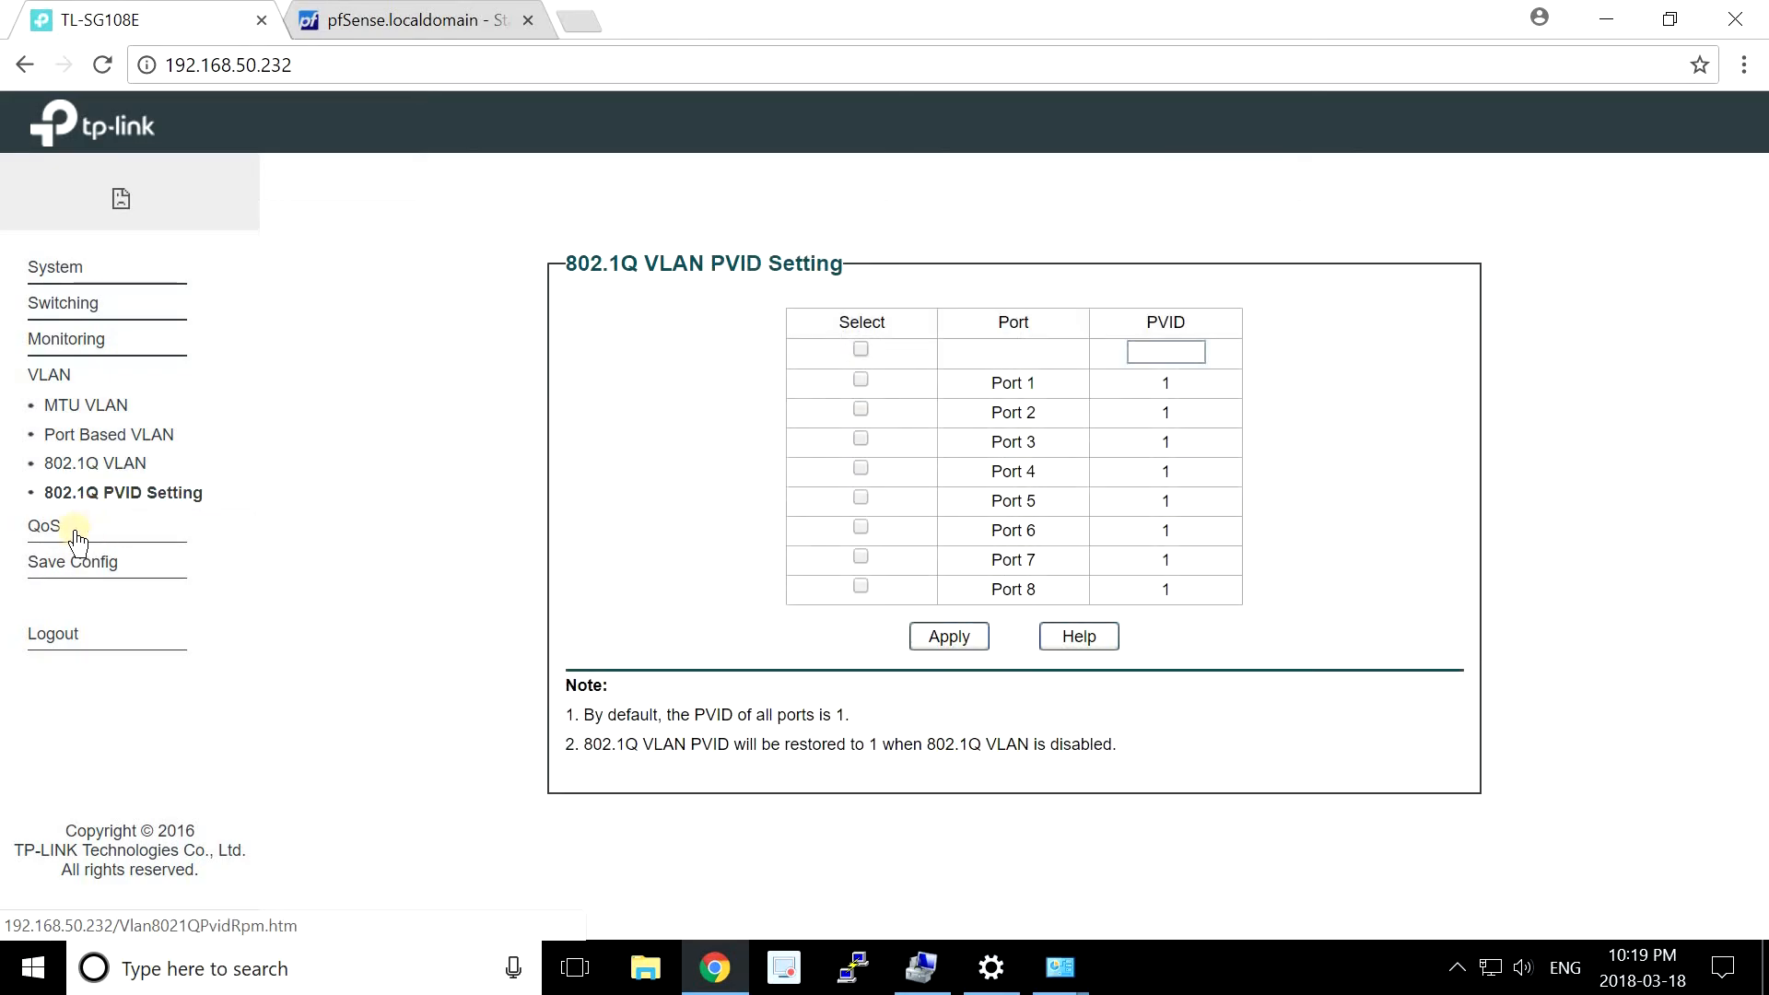
left_click(66, 339)
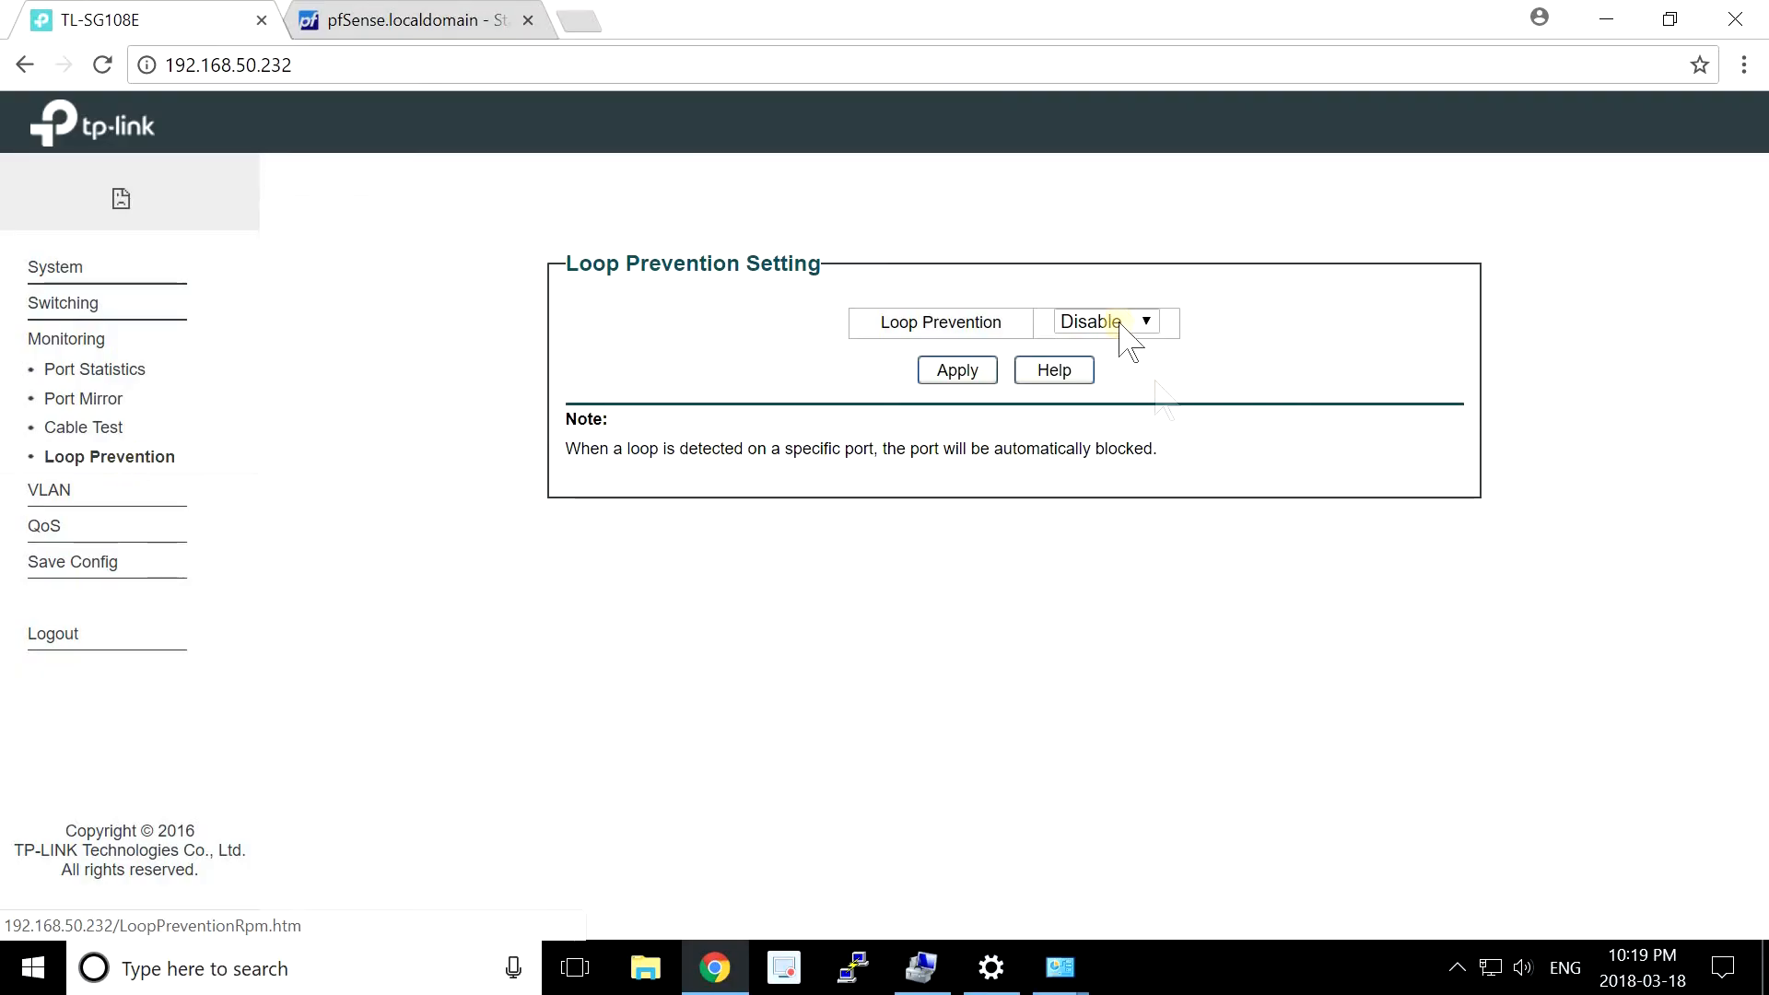
Run cable tests on Port 7 and Port 8, Port 7 reporting an open fault at 1 m.
left_click(85, 426)
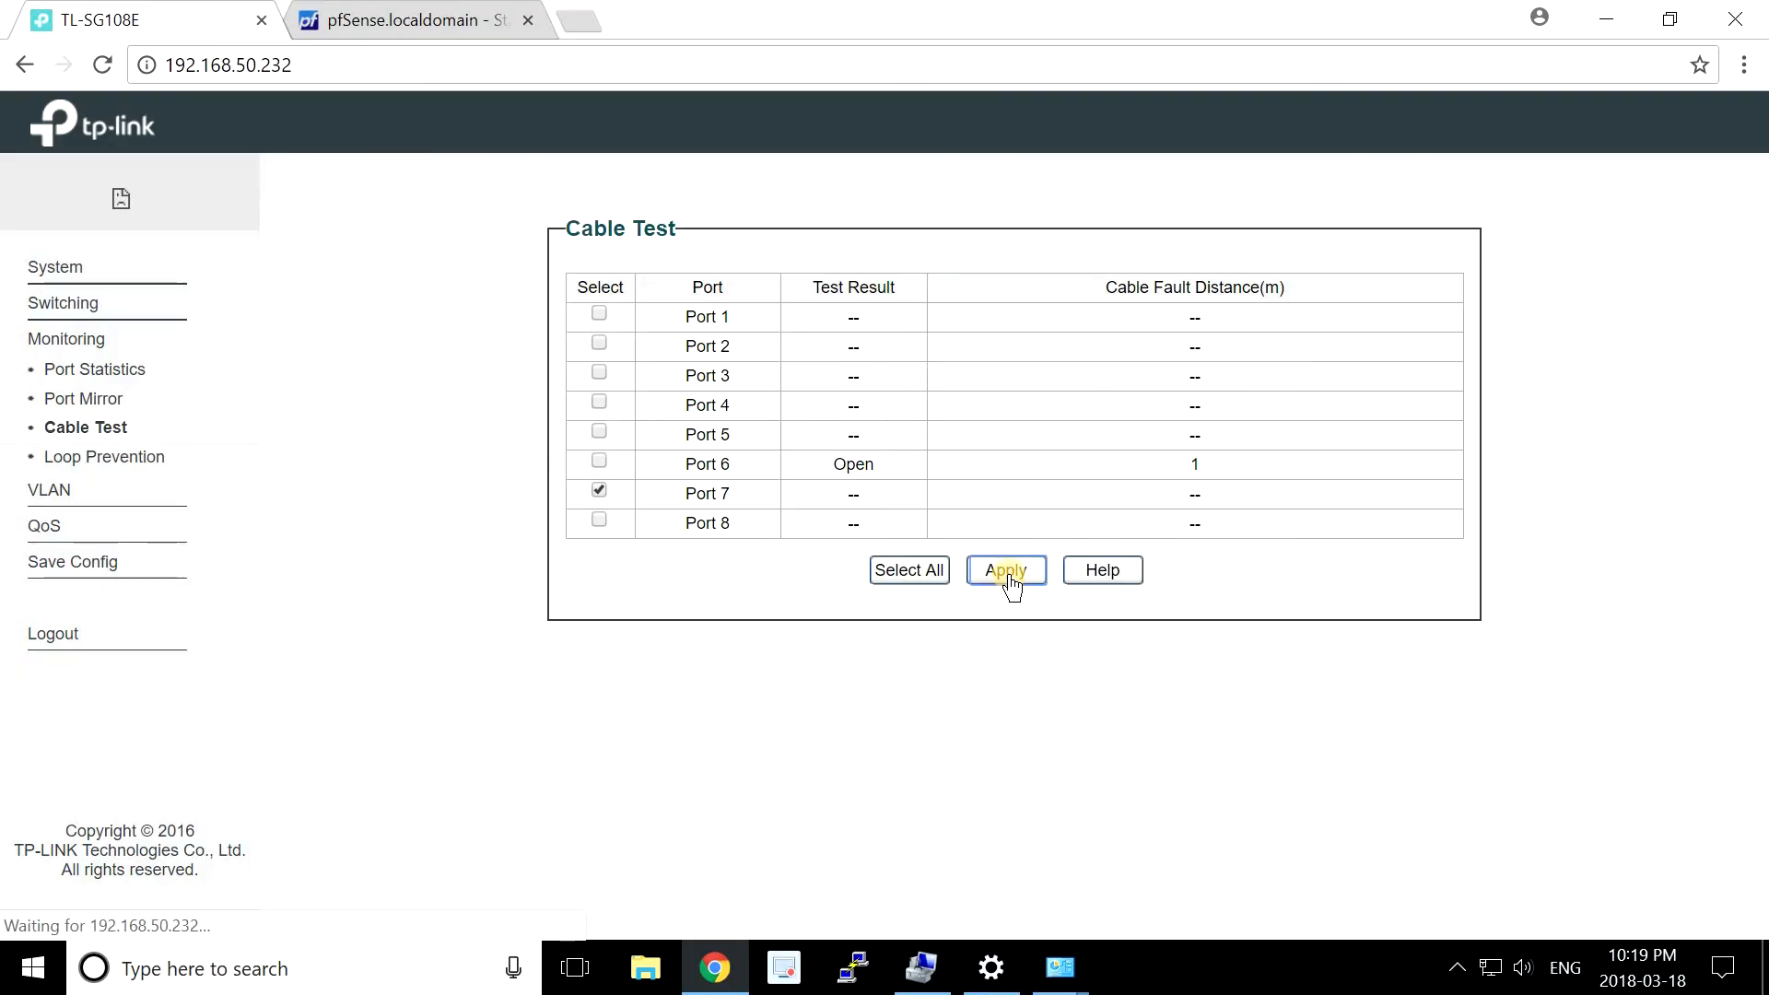
left_click(1005, 569)
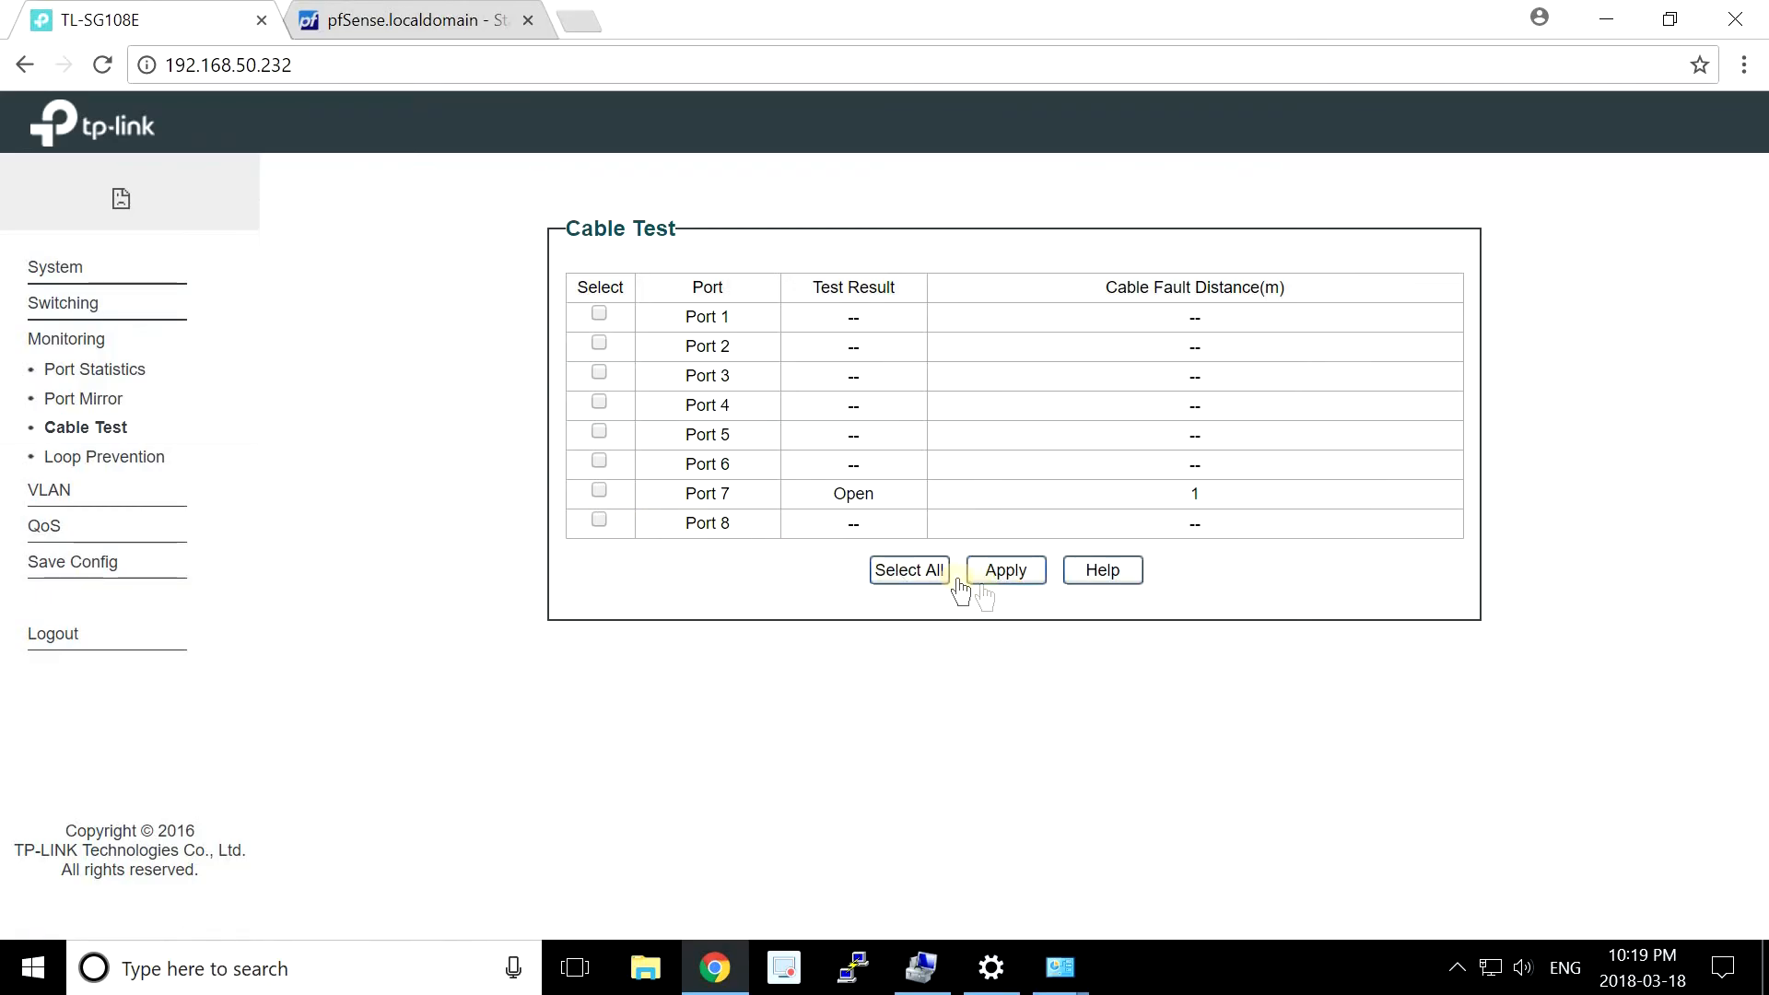
left_click(599, 520)
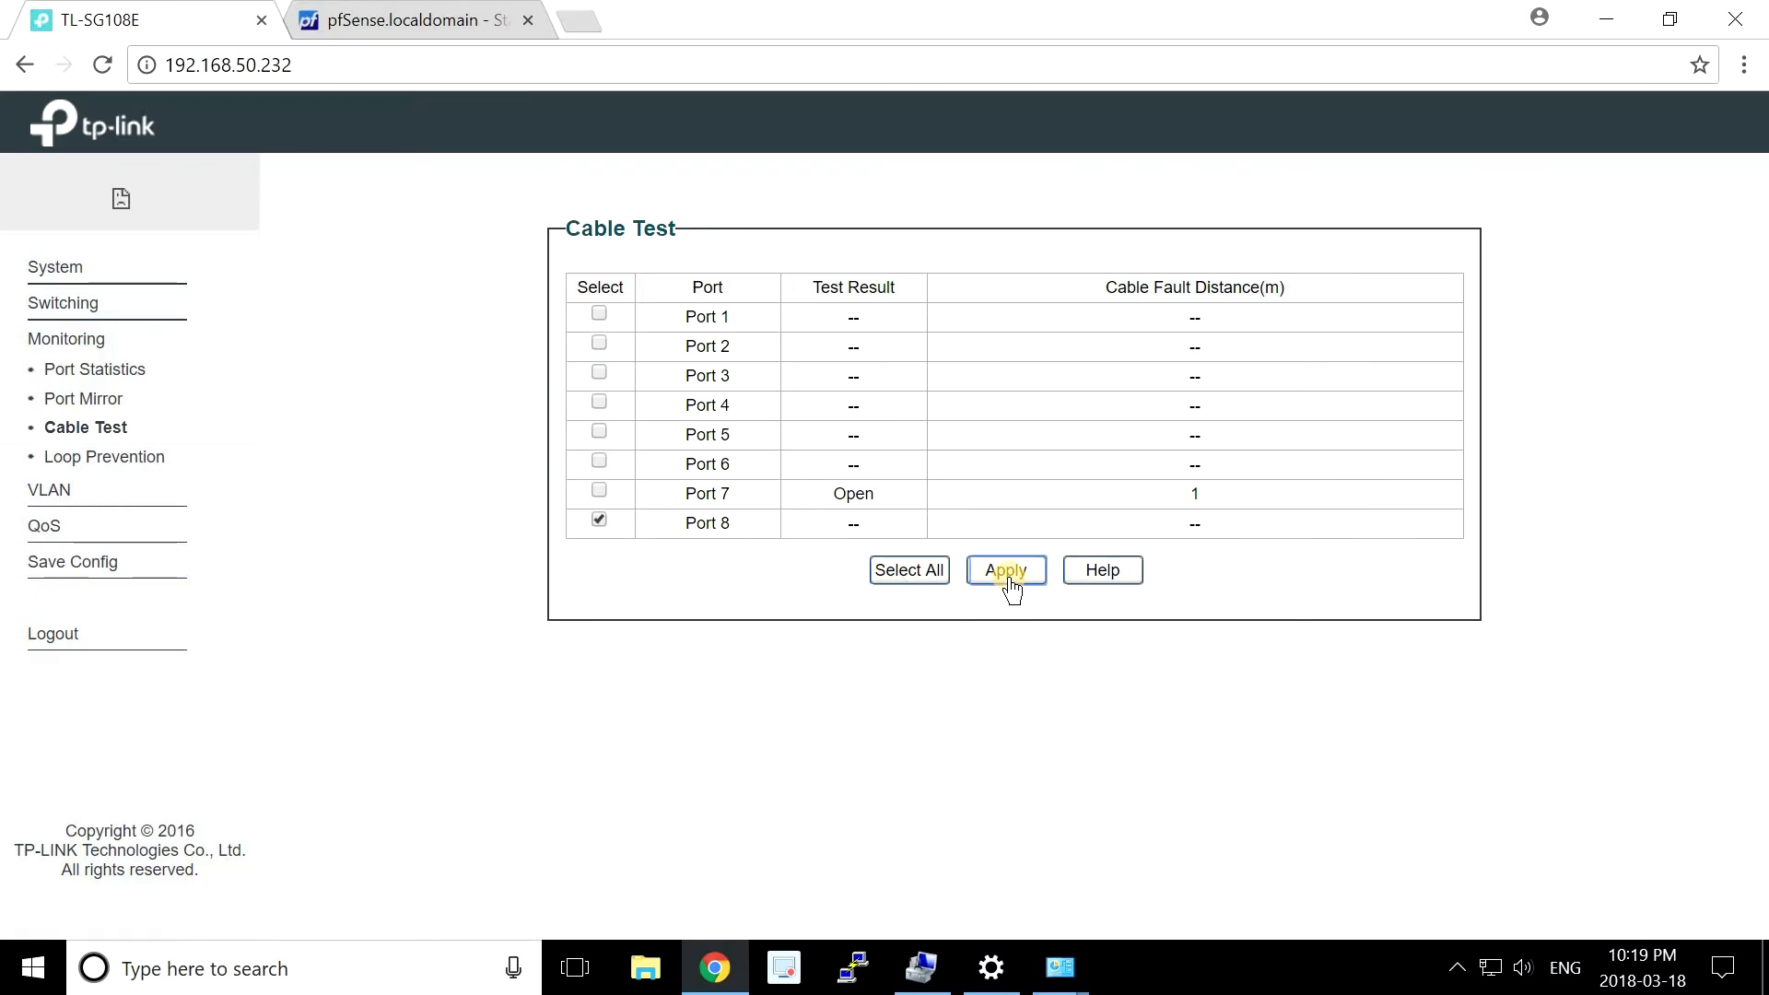
left_click(1005, 569)
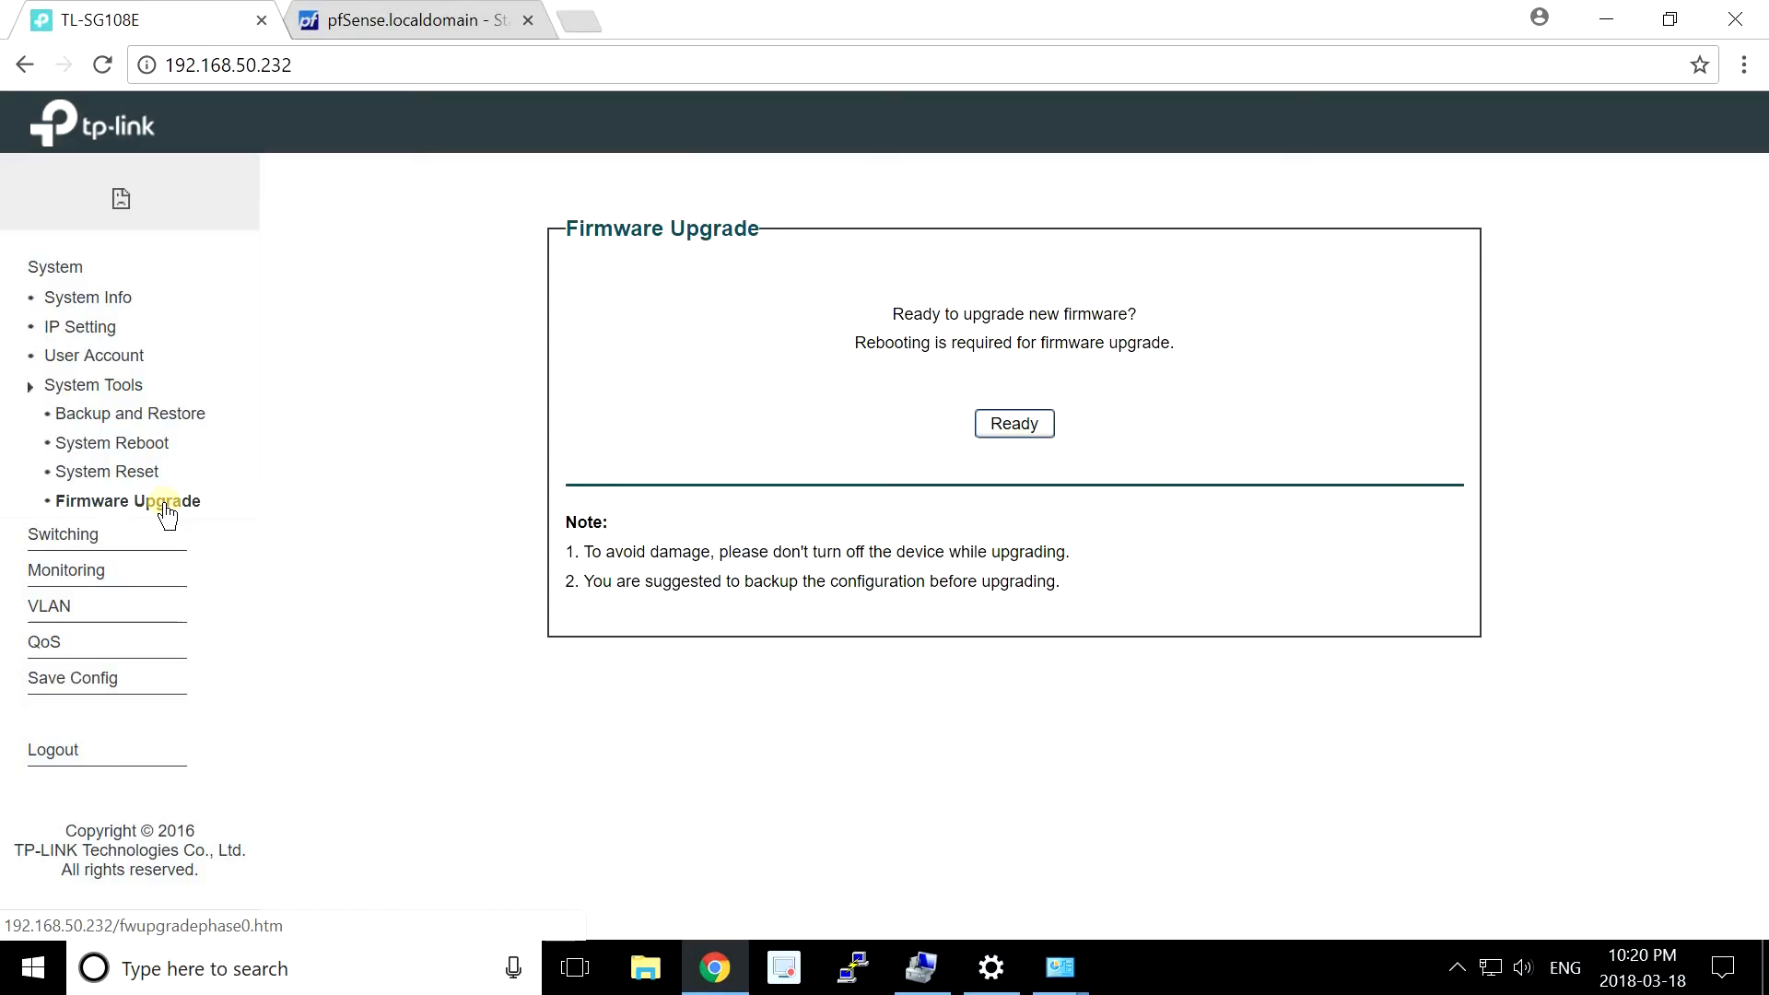
Leave the browser for the Easy Smart Configuration Utility's System Info page.
left_click(1013, 424)
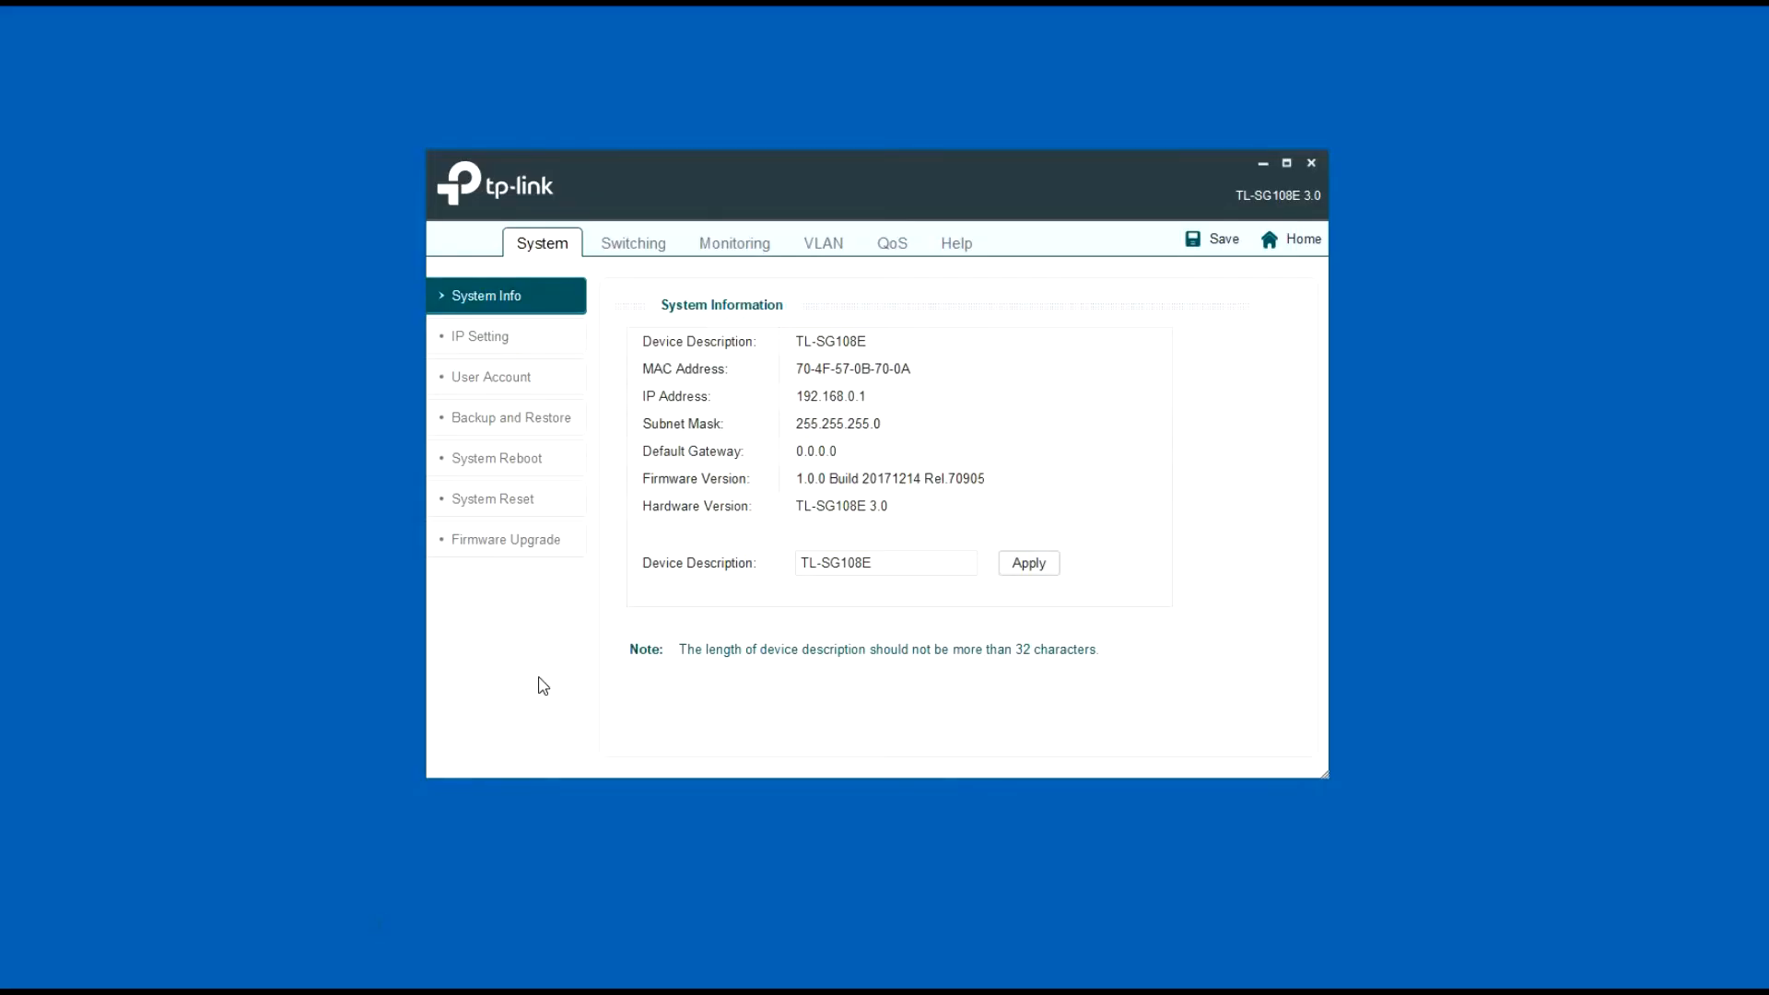
Log in to the discovered TL-SG108E as admin, showing System Info with IP 192.168.50.113.
left_click(480, 336)
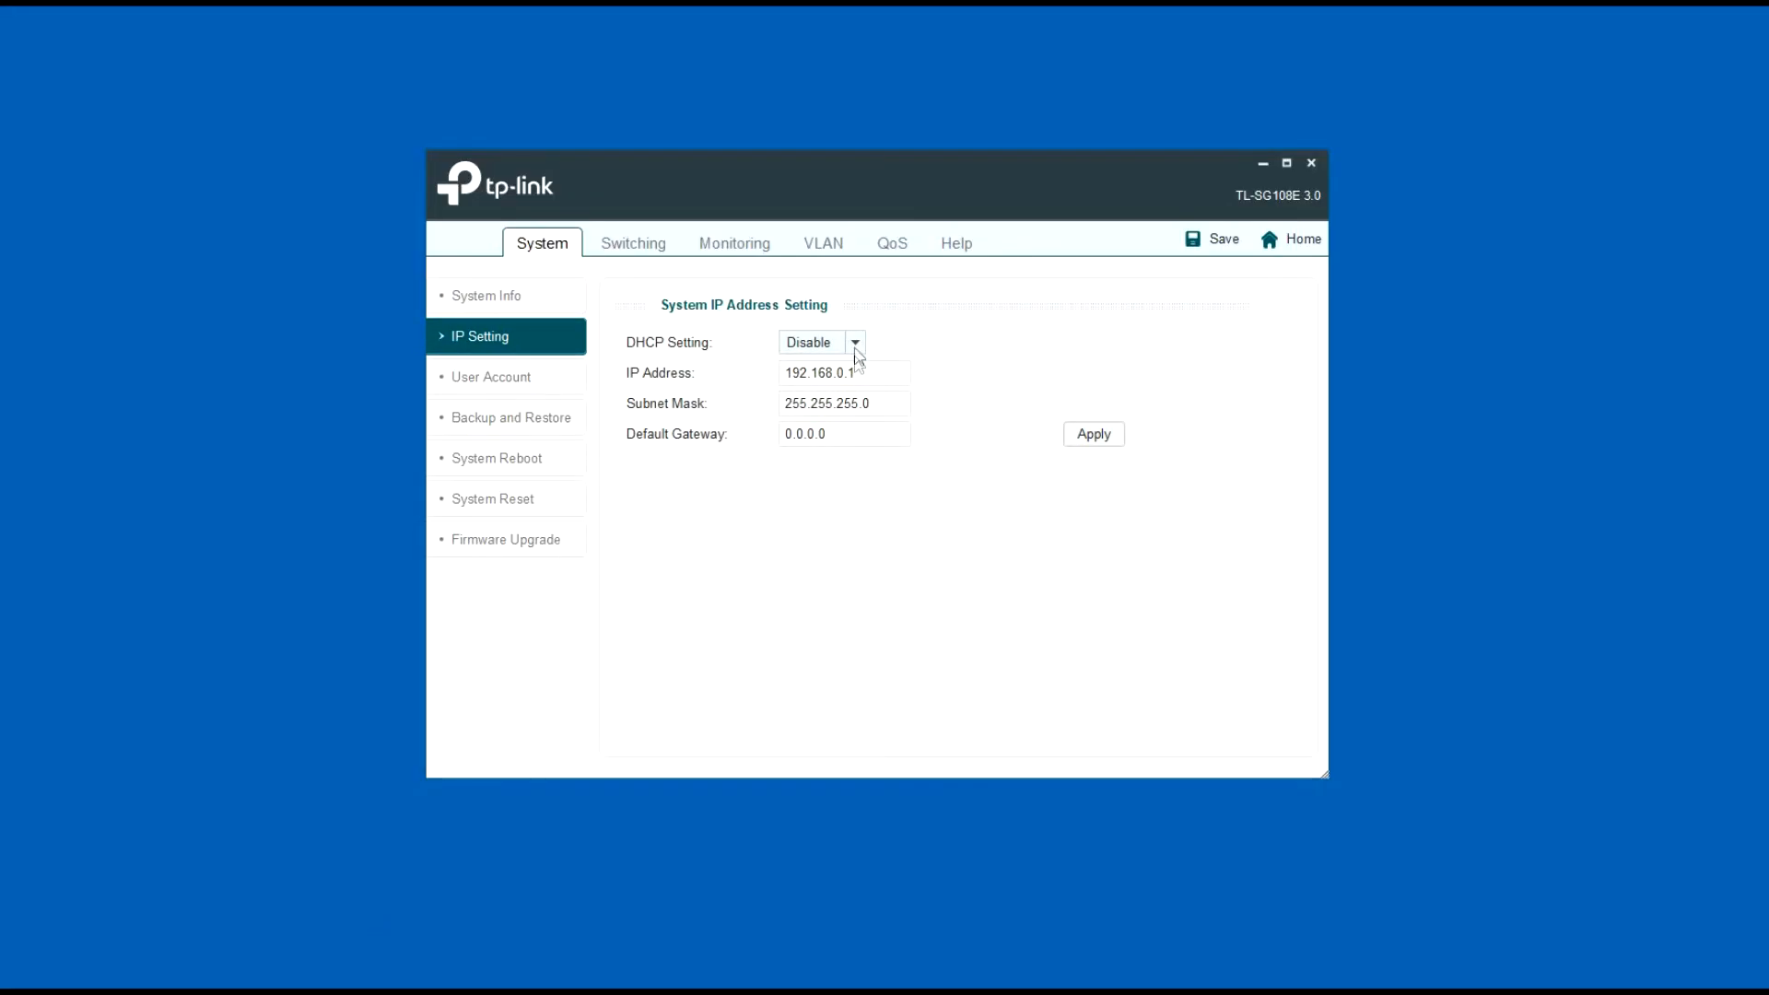
left_click(822, 343)
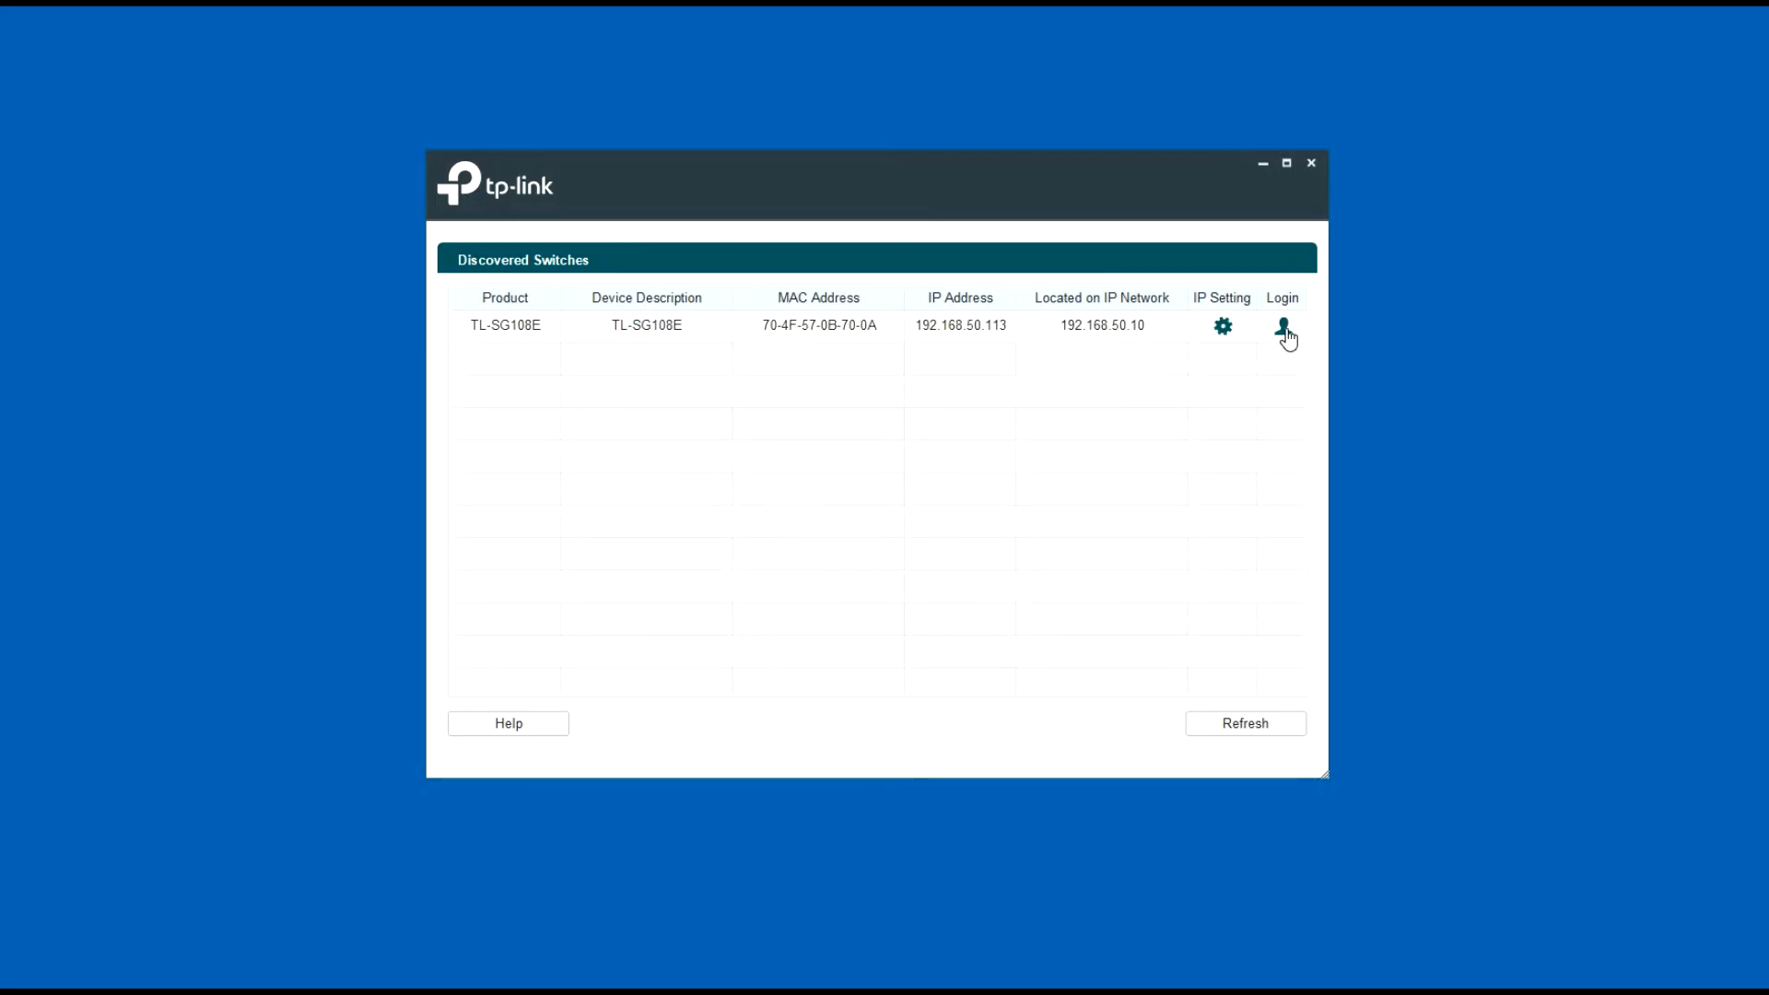
left_click(1283, 326)
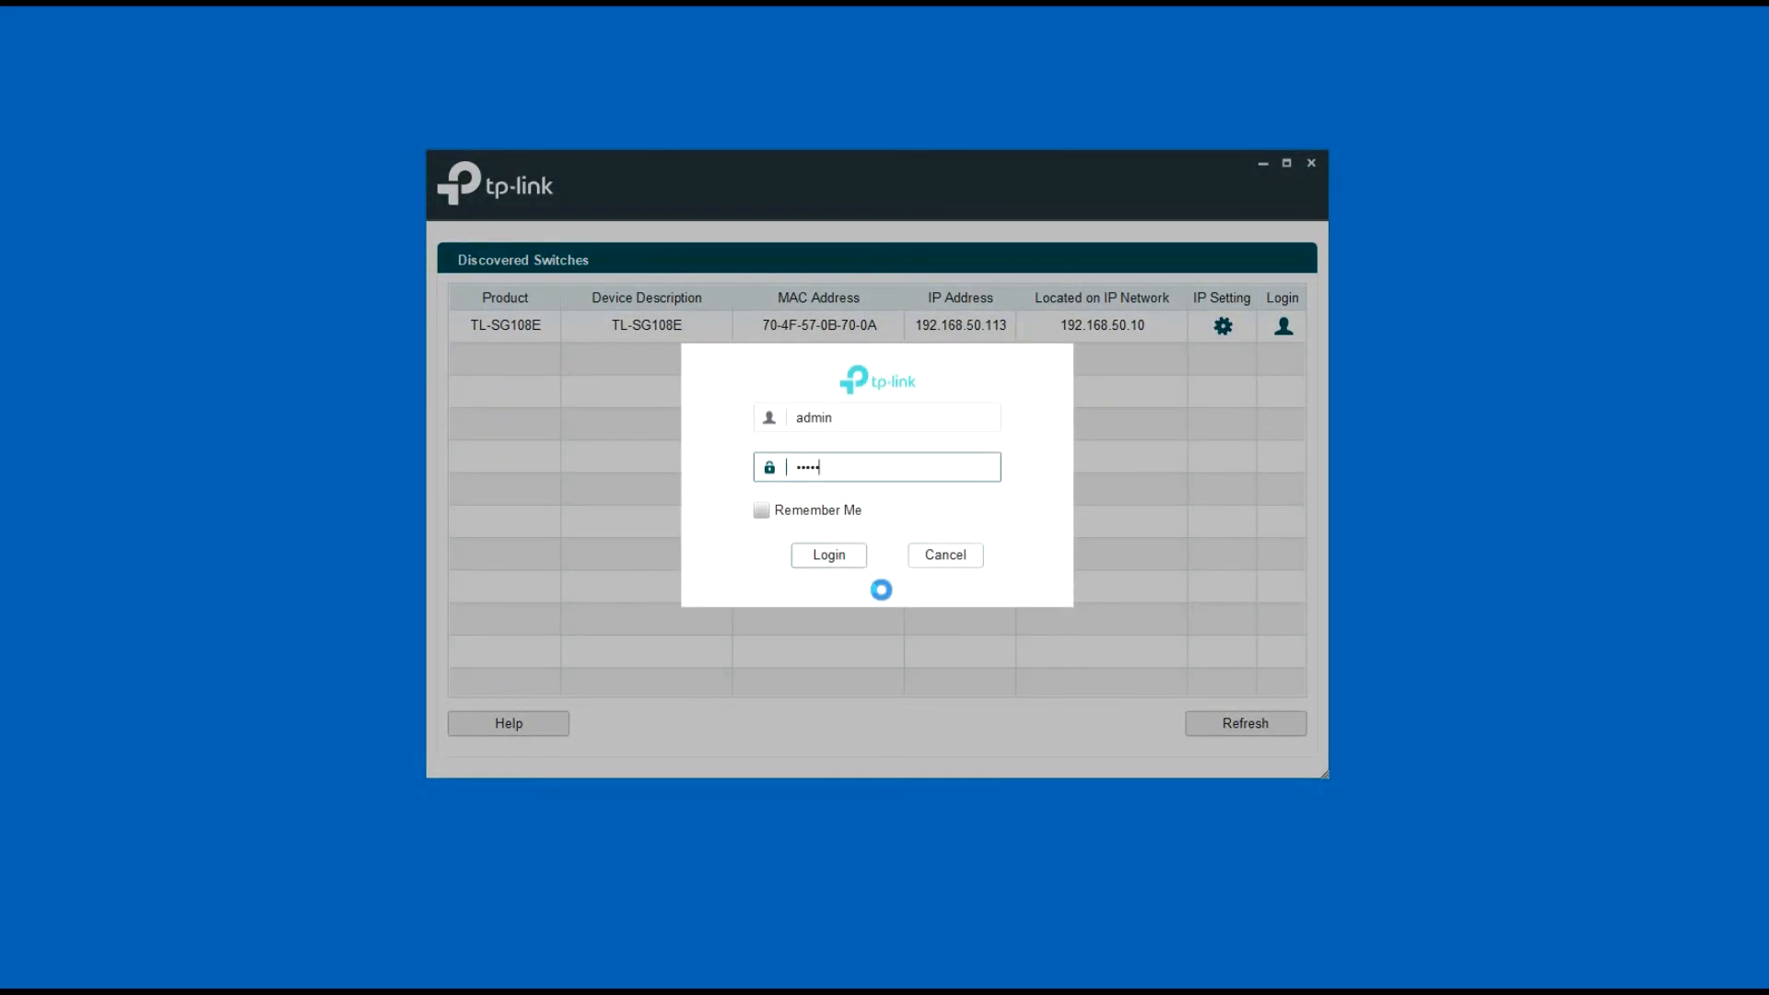
left_click(827, 555)
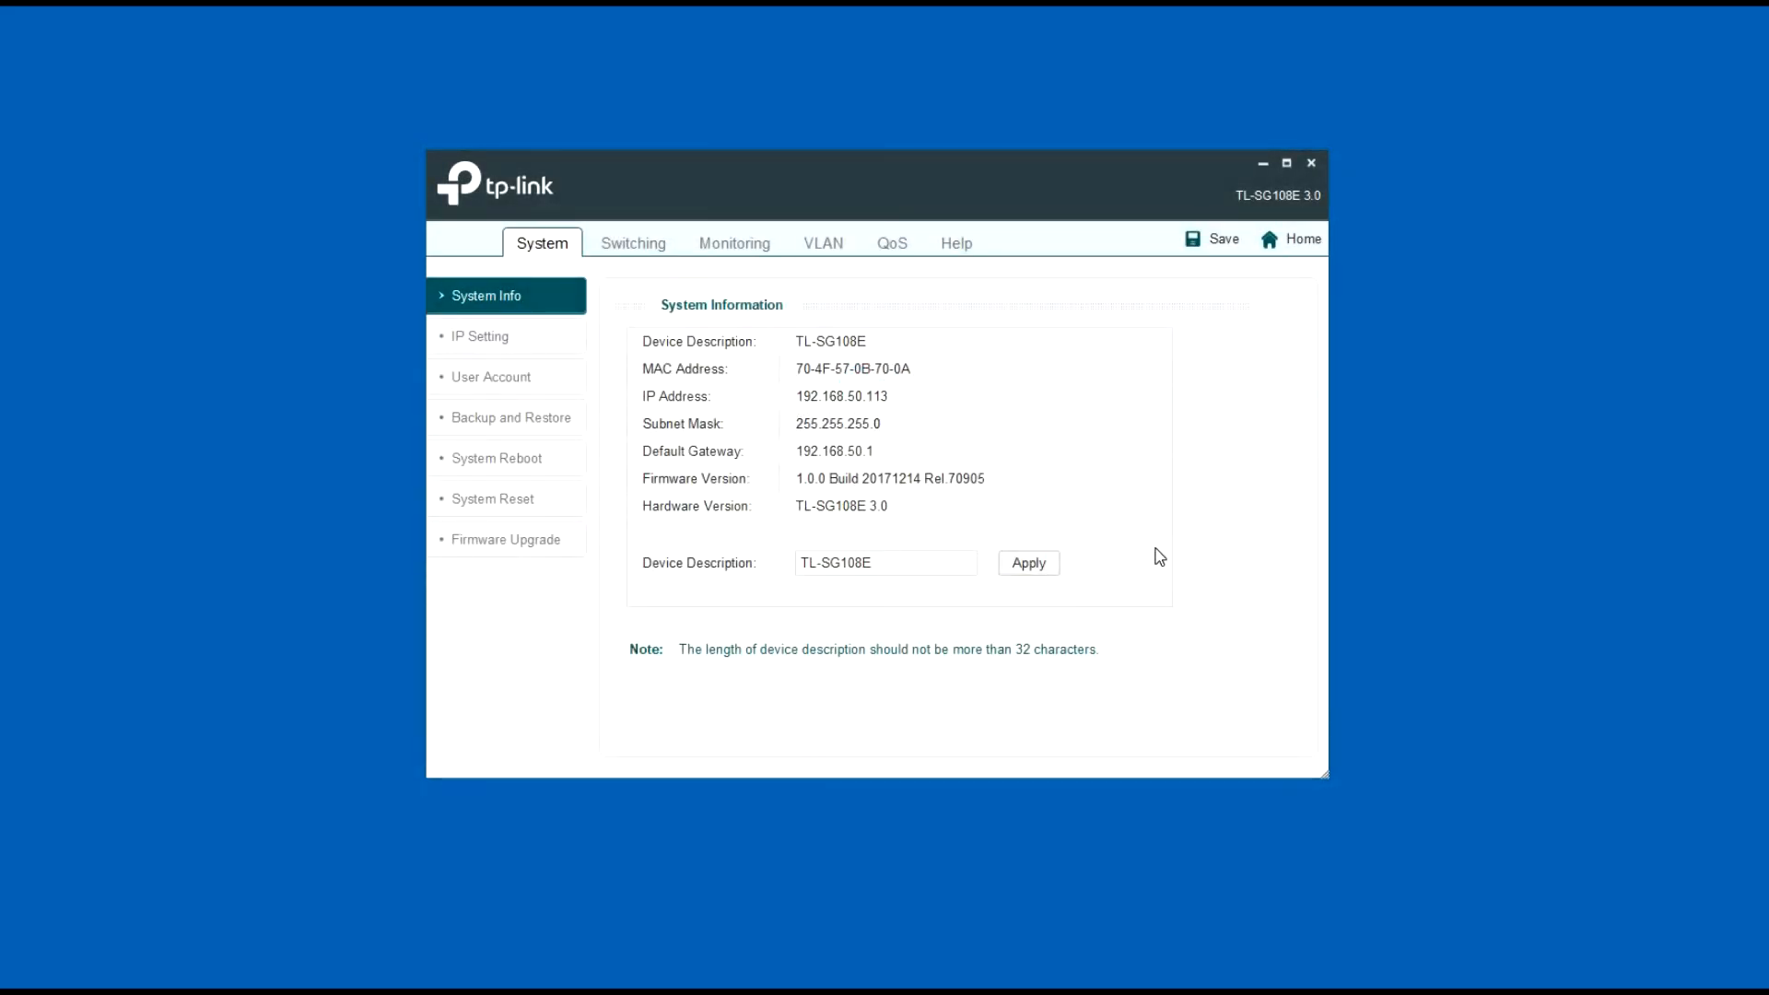
mouse_move(470, 363)
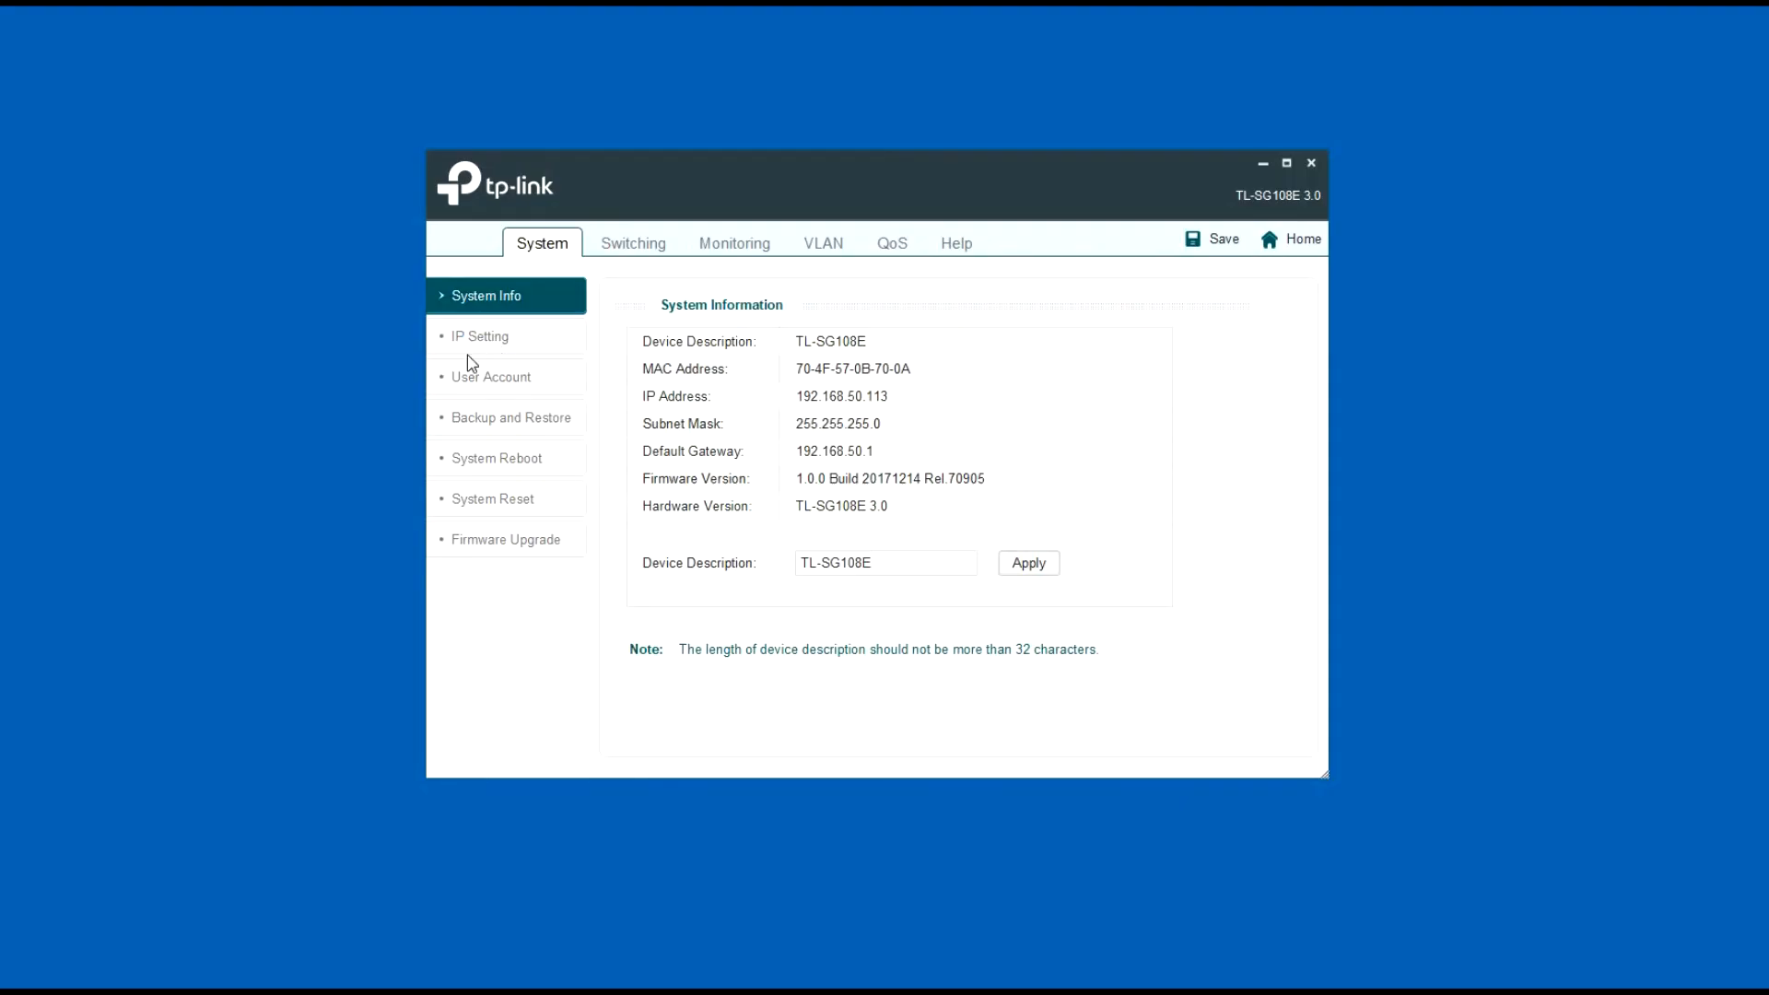
Enable Loop Prevention under Monitoring, apply it and acknowledge the success message.
left_click(735, 243)
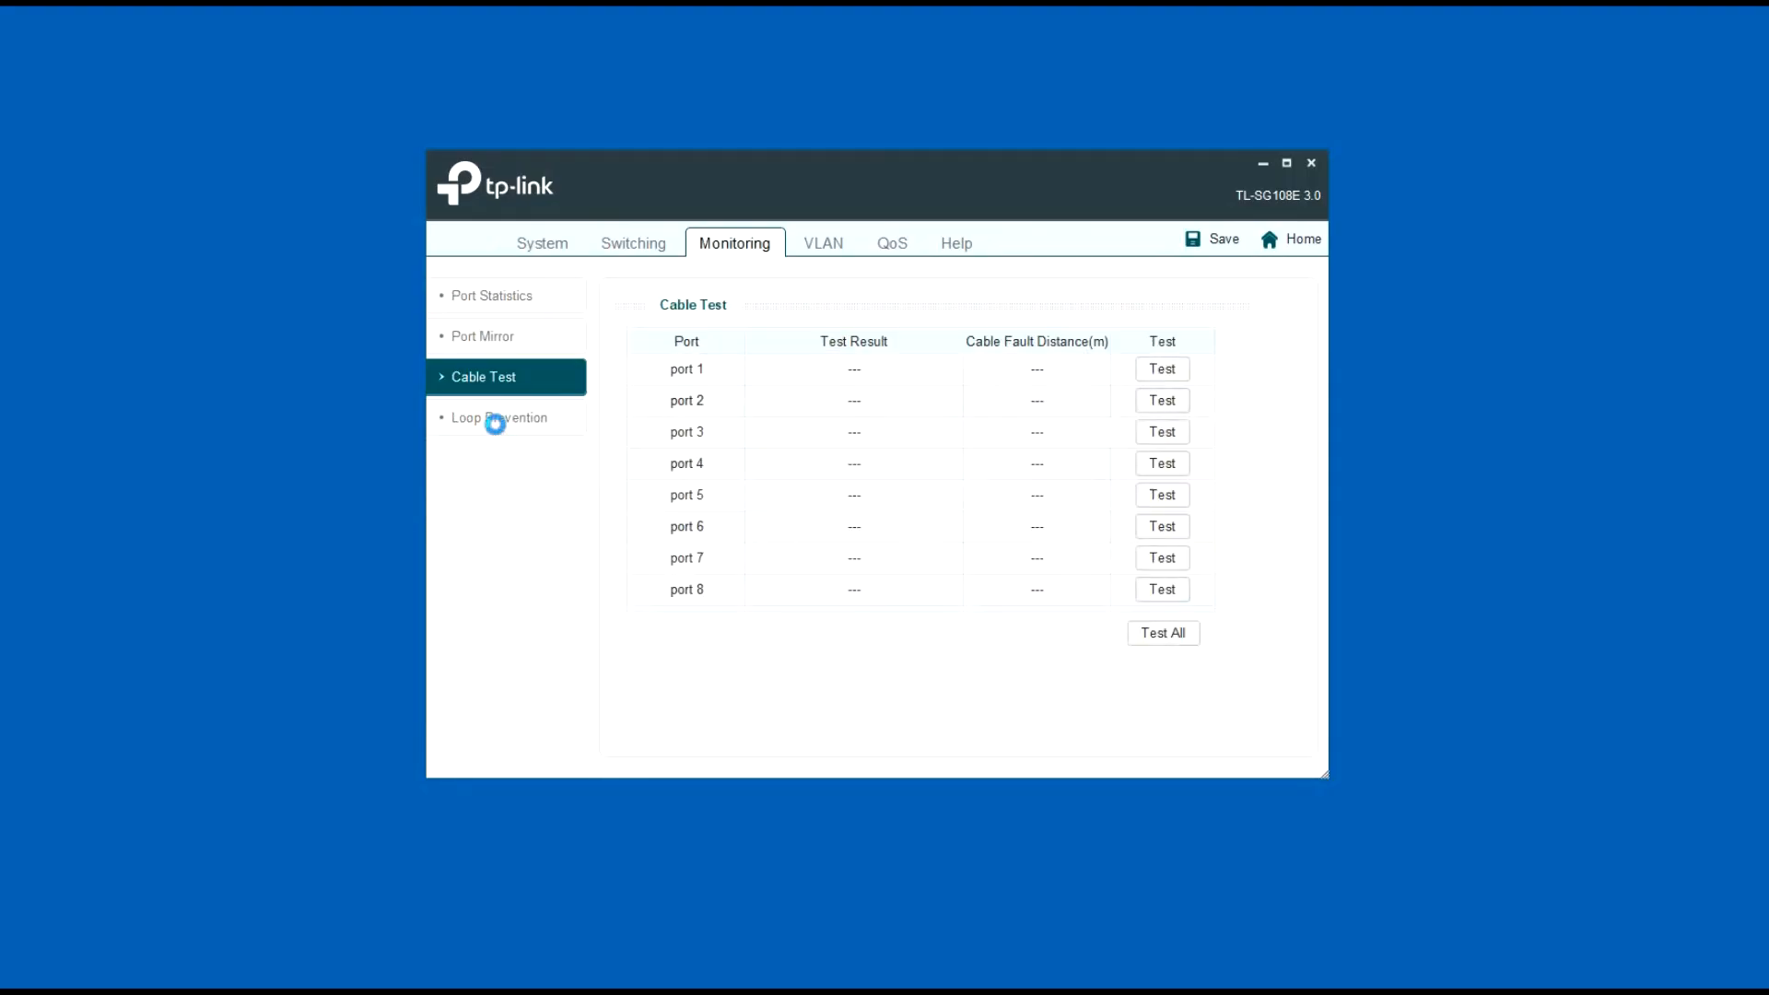
left_click(500, 419)
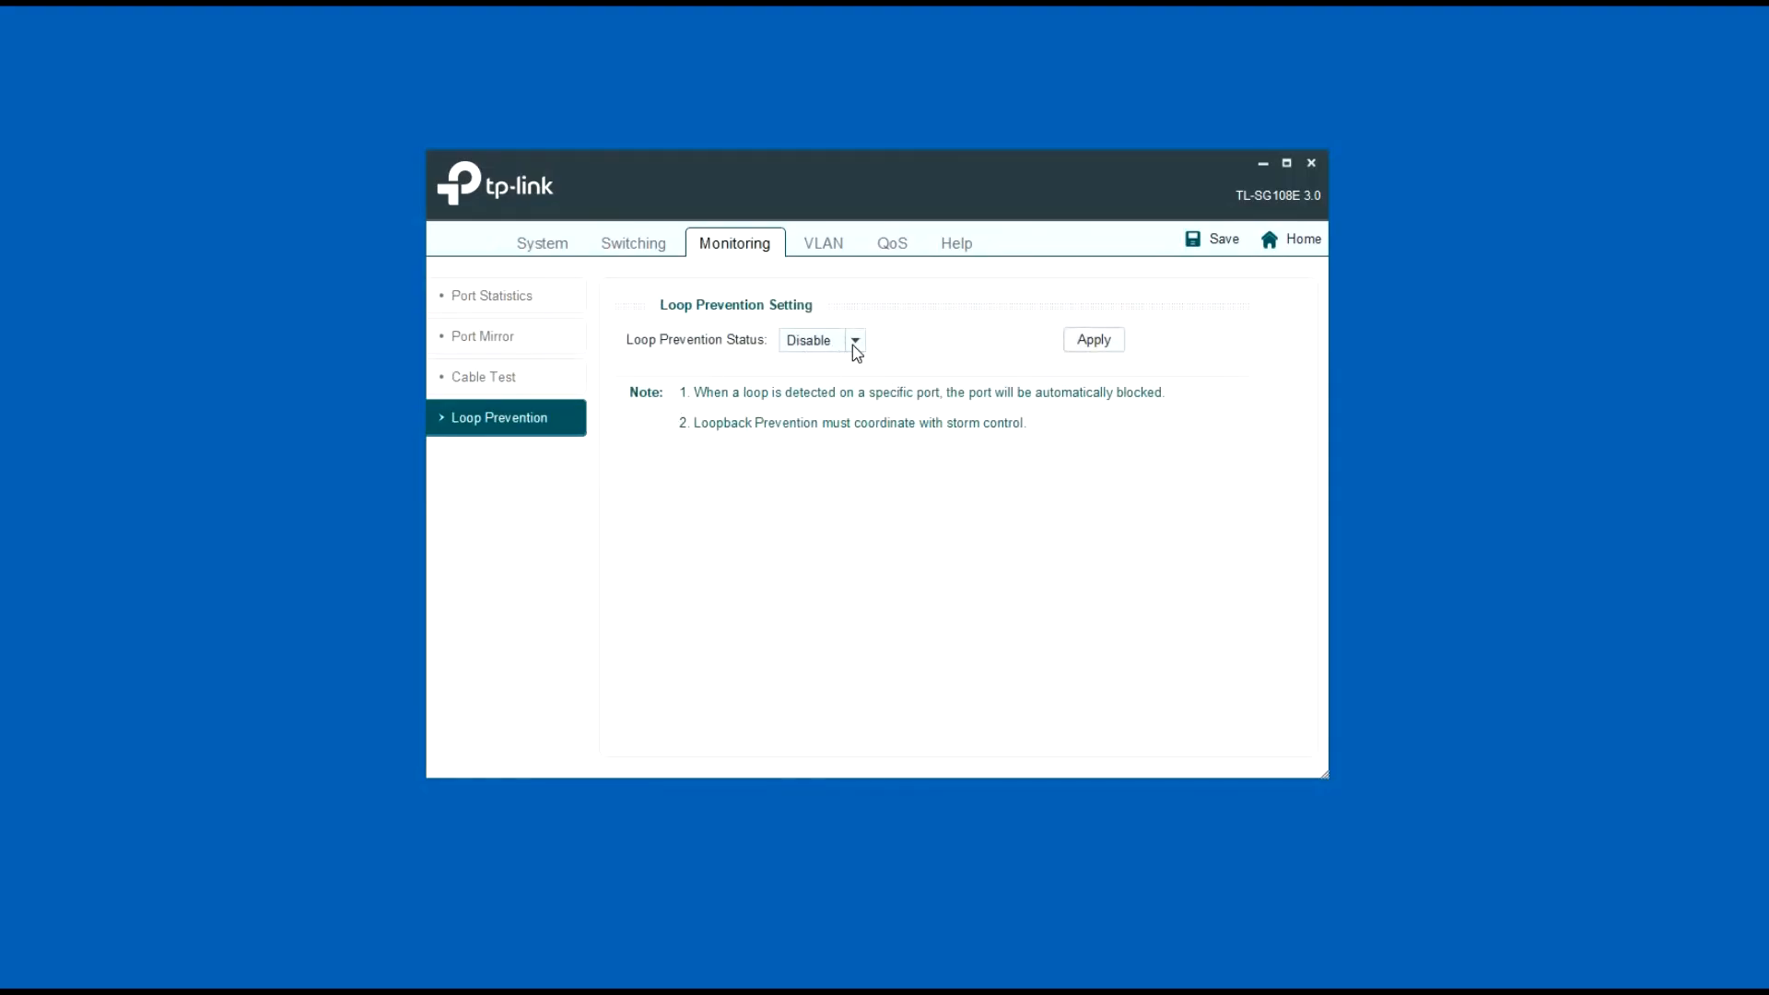
left_click(855, 339)
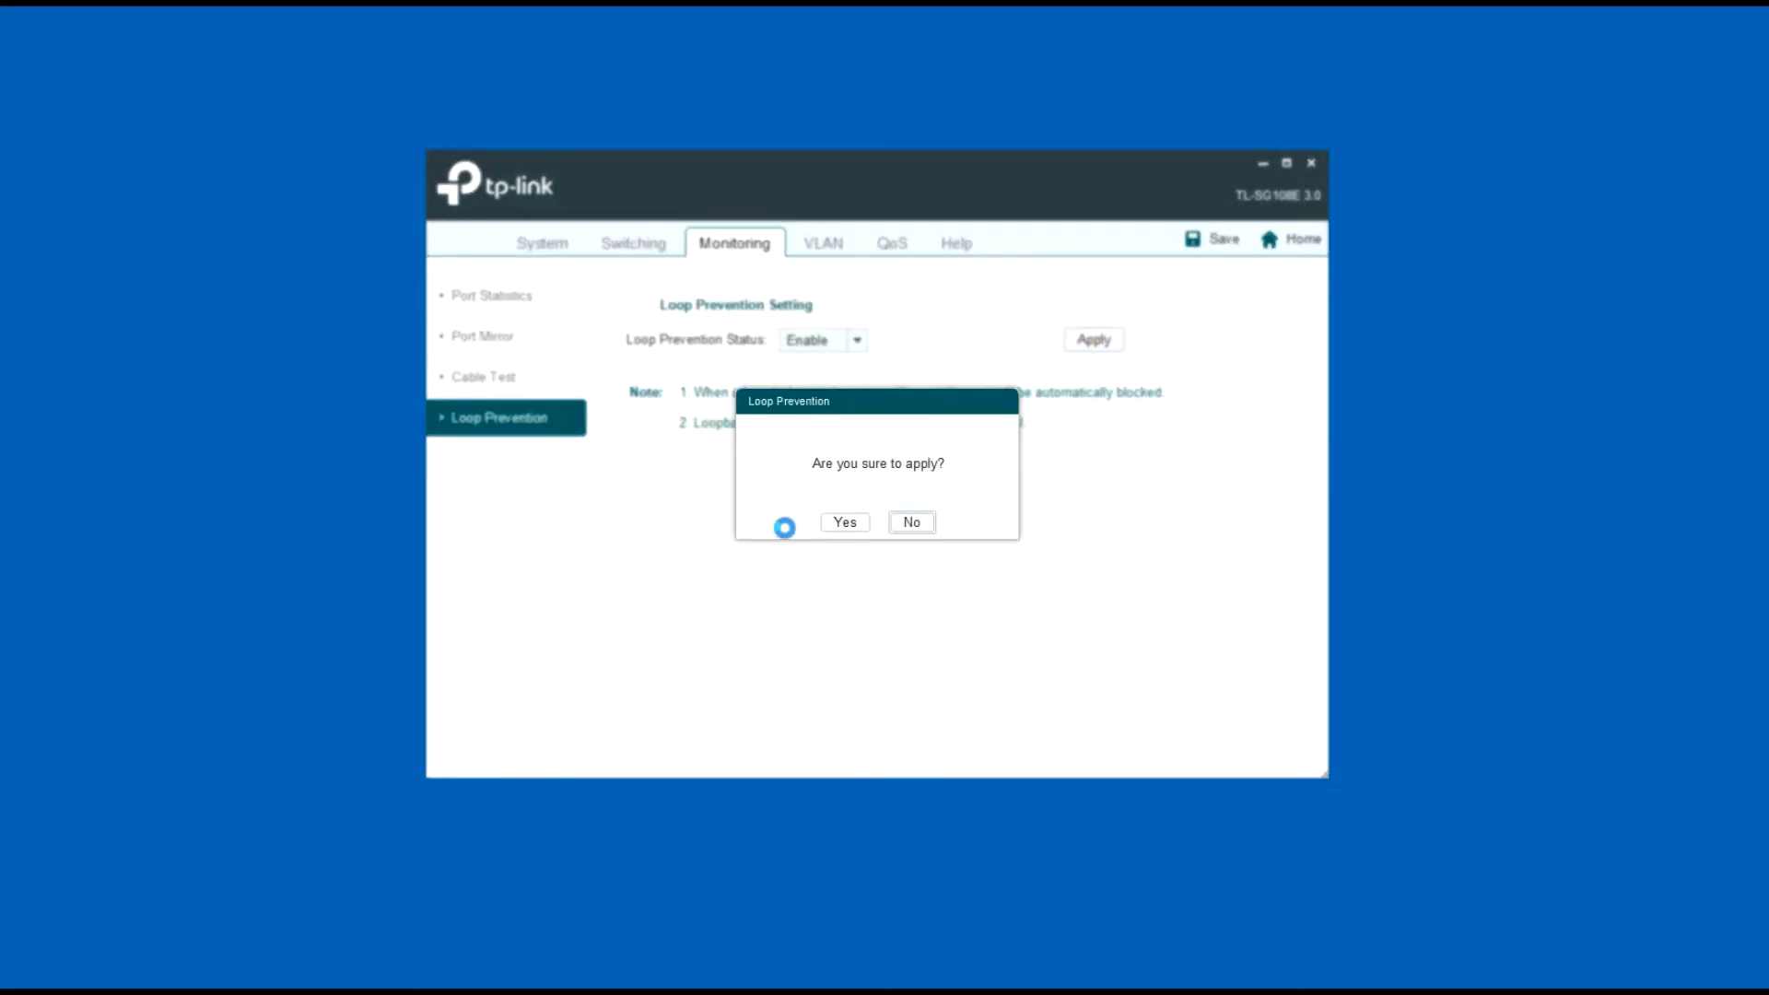
left_click(844, 522)
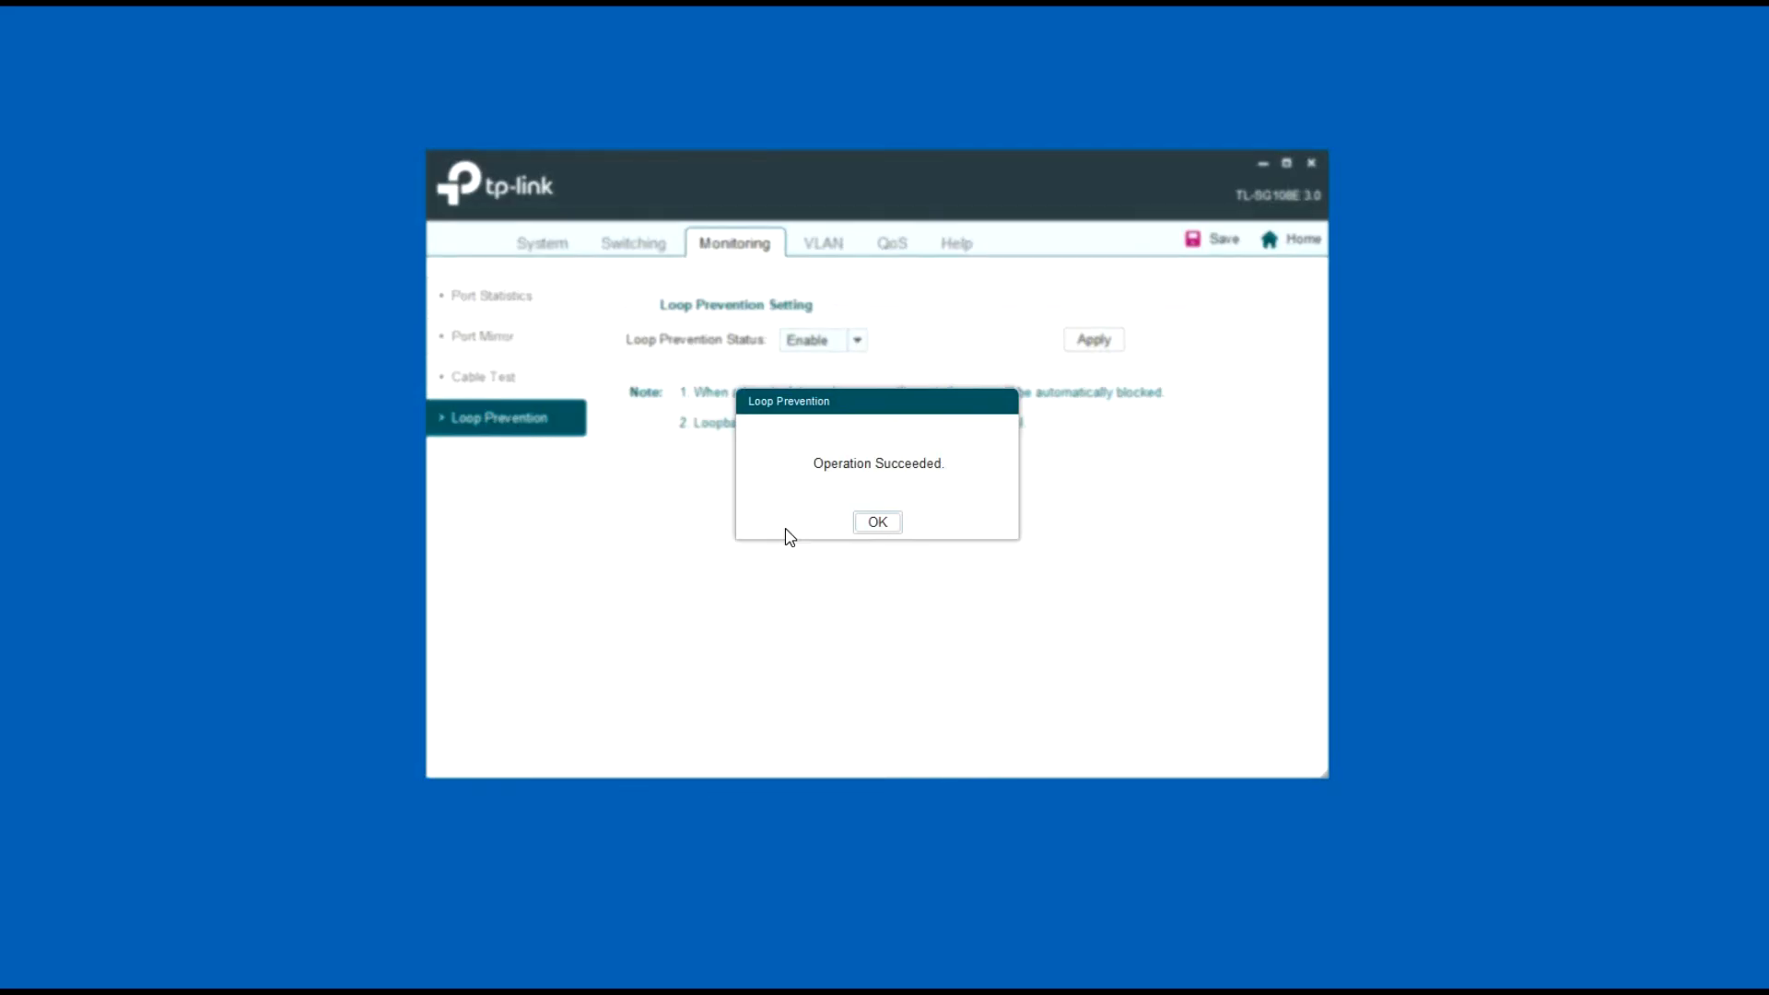
left_click(877, 522)
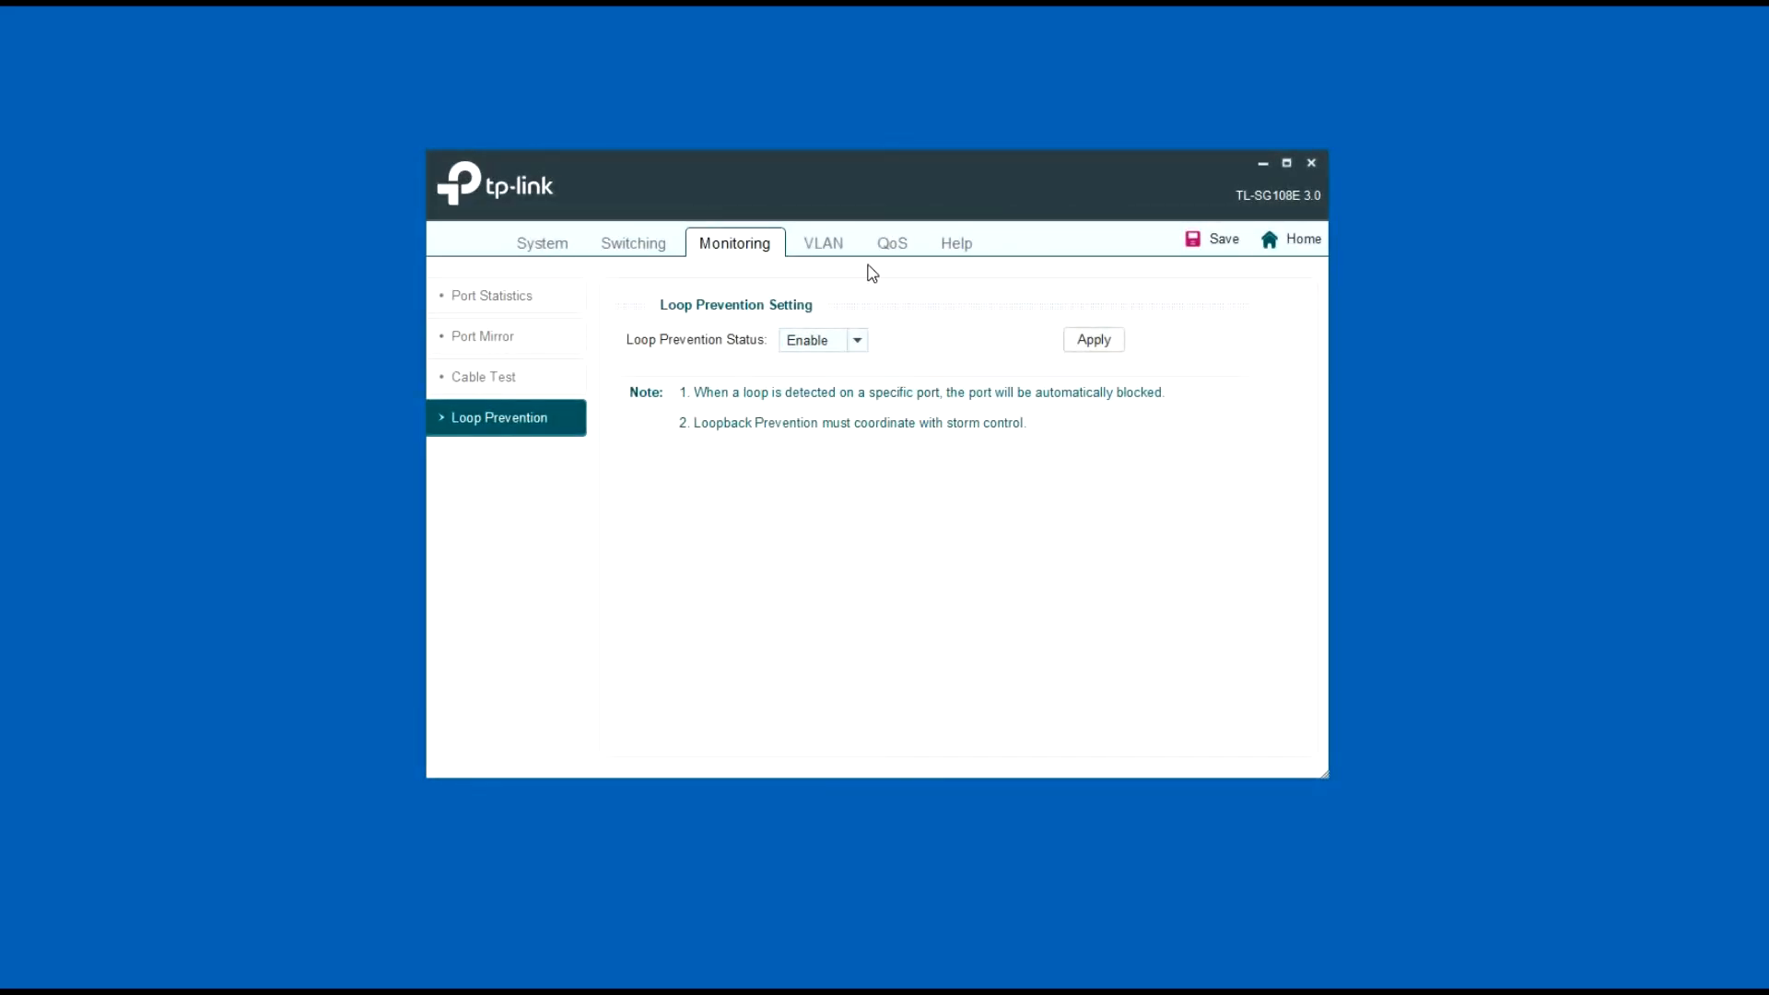
left_click(822, 339)
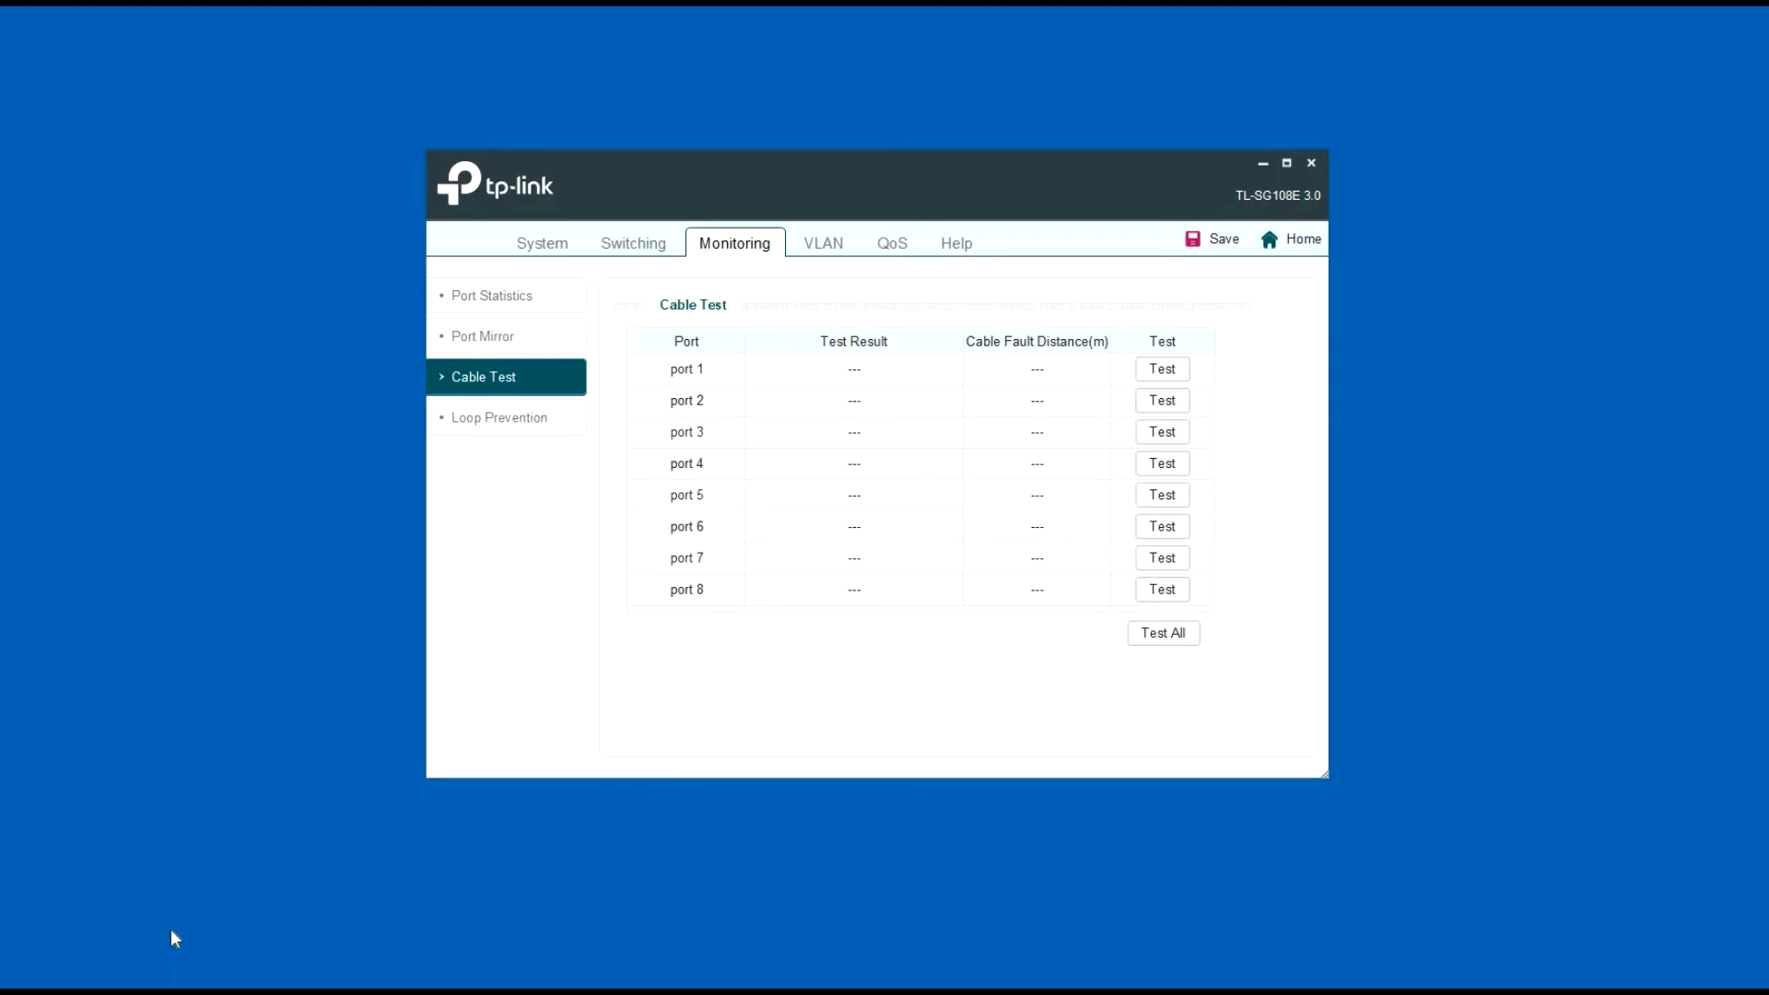
Test the cables on port 1 (Normal, 1 m) and port 4 (Open, 1 m), retesting port 4.
left_click(1162, 369)
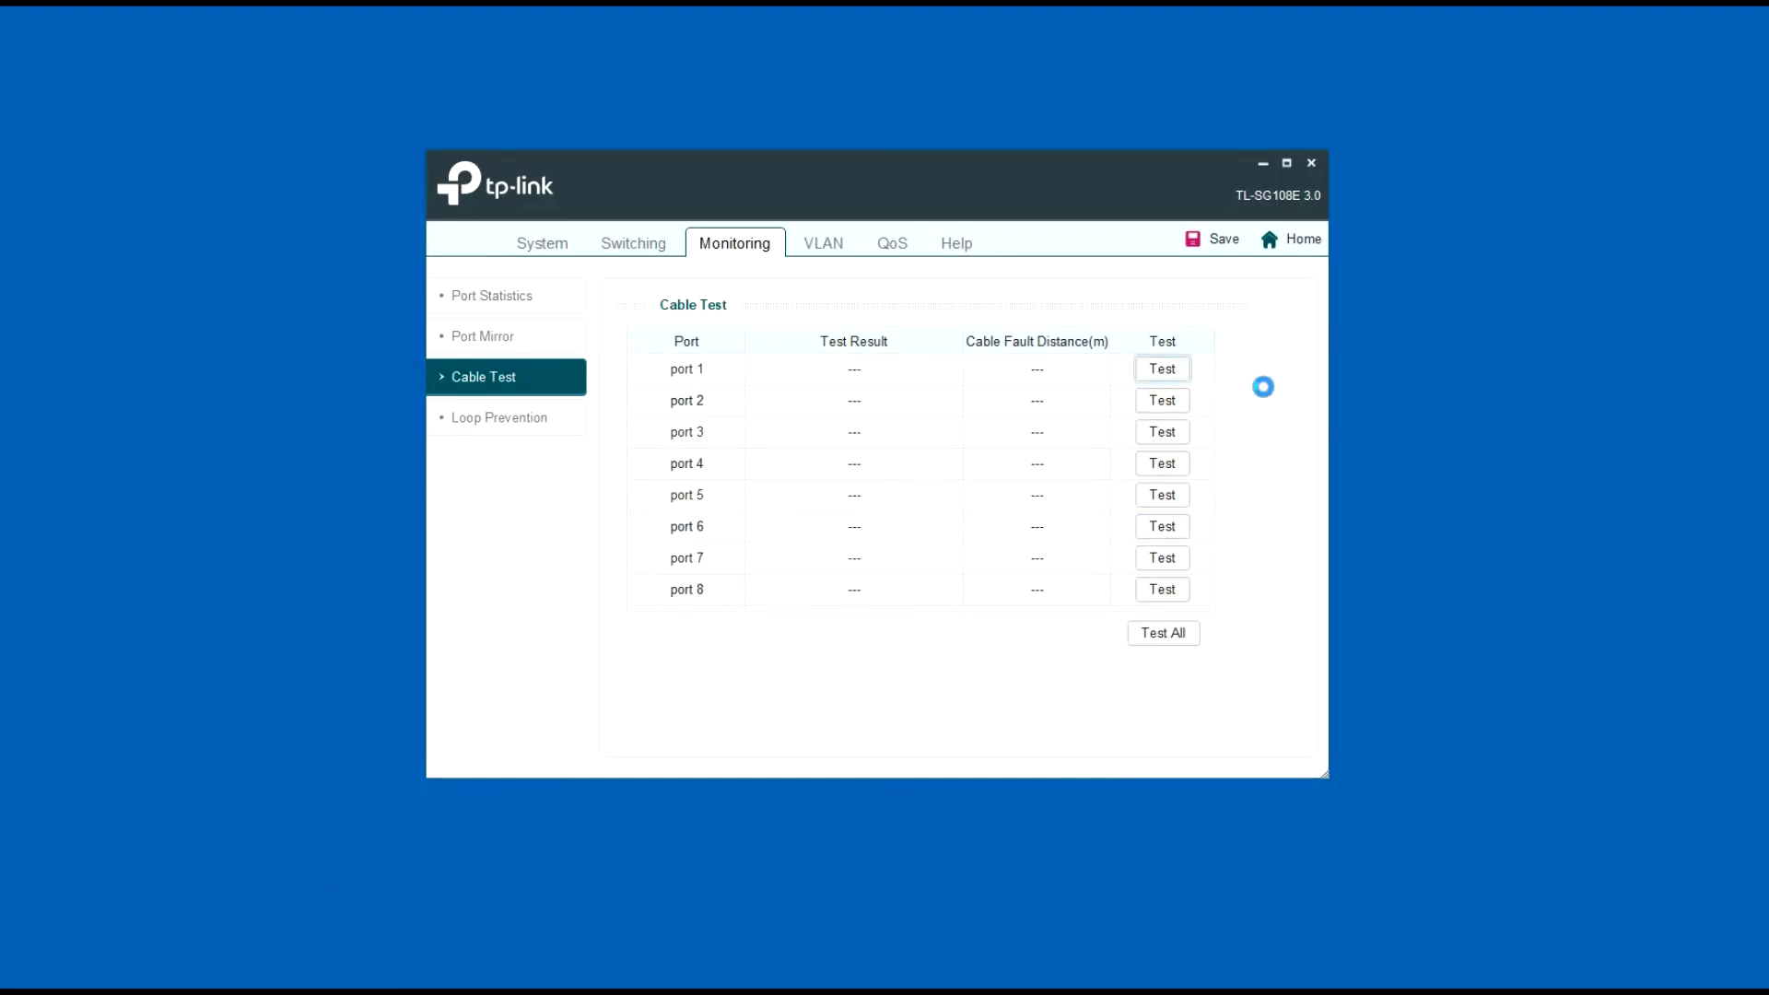
mouse_move(1108, 483)
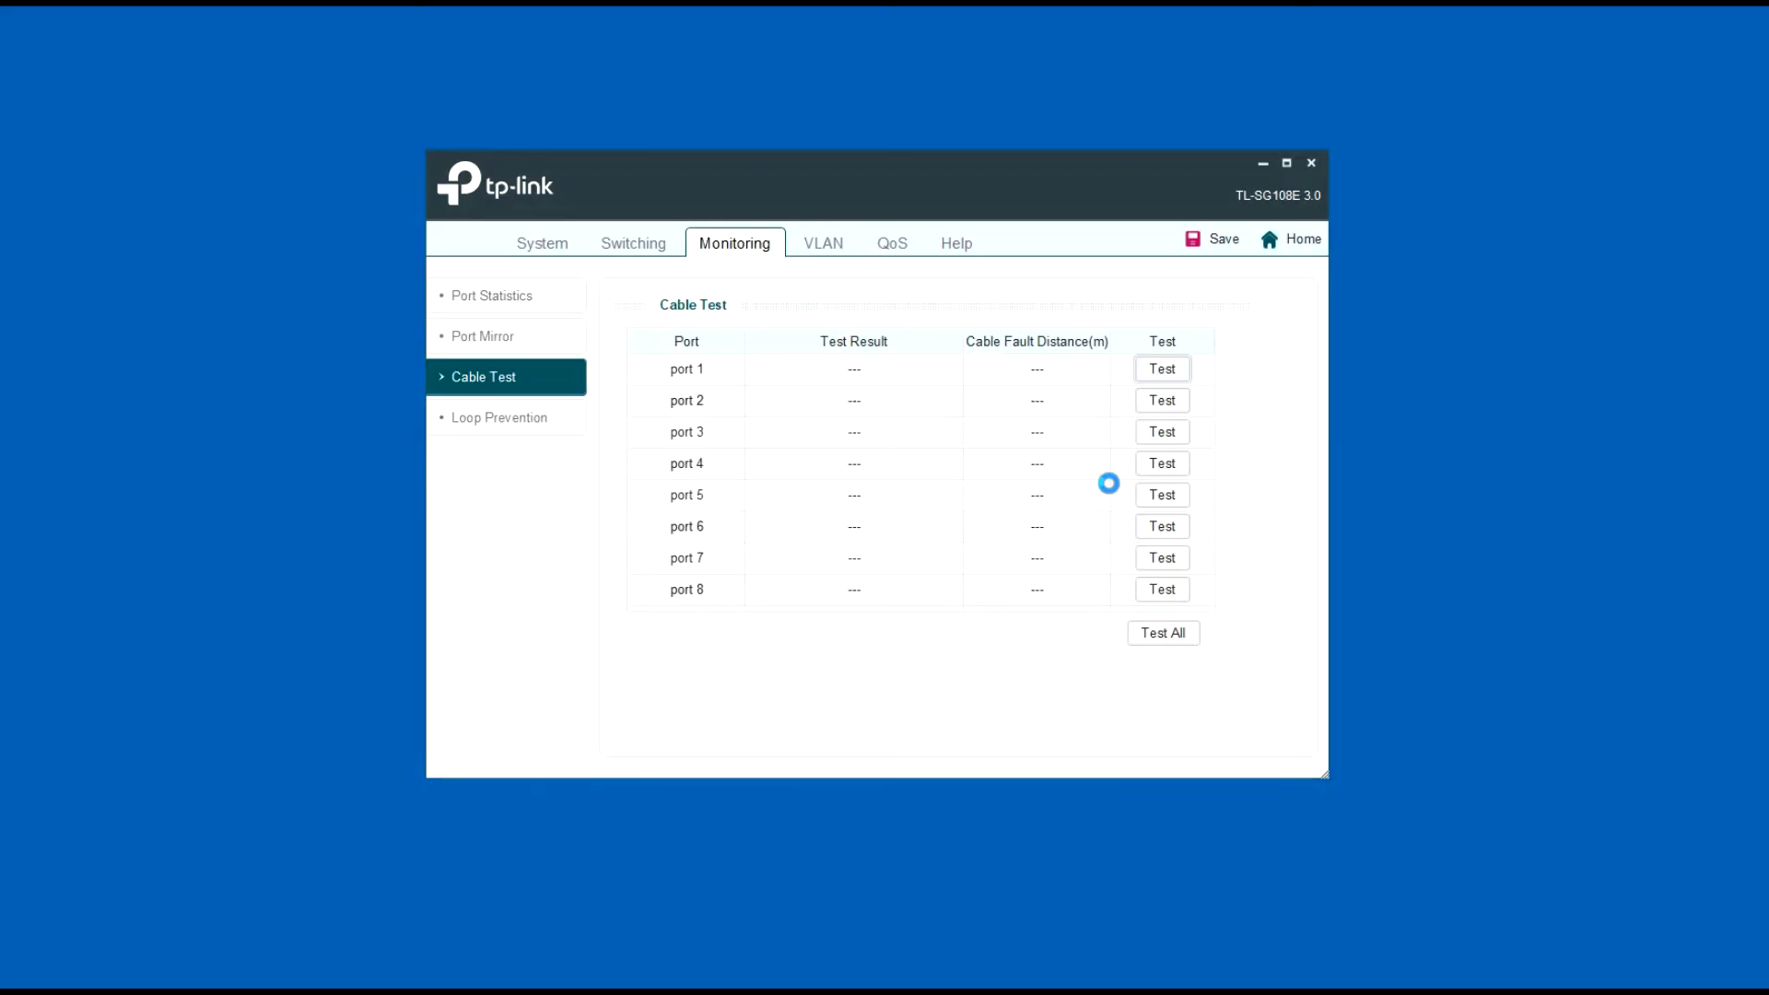
left_click(1161, 369)
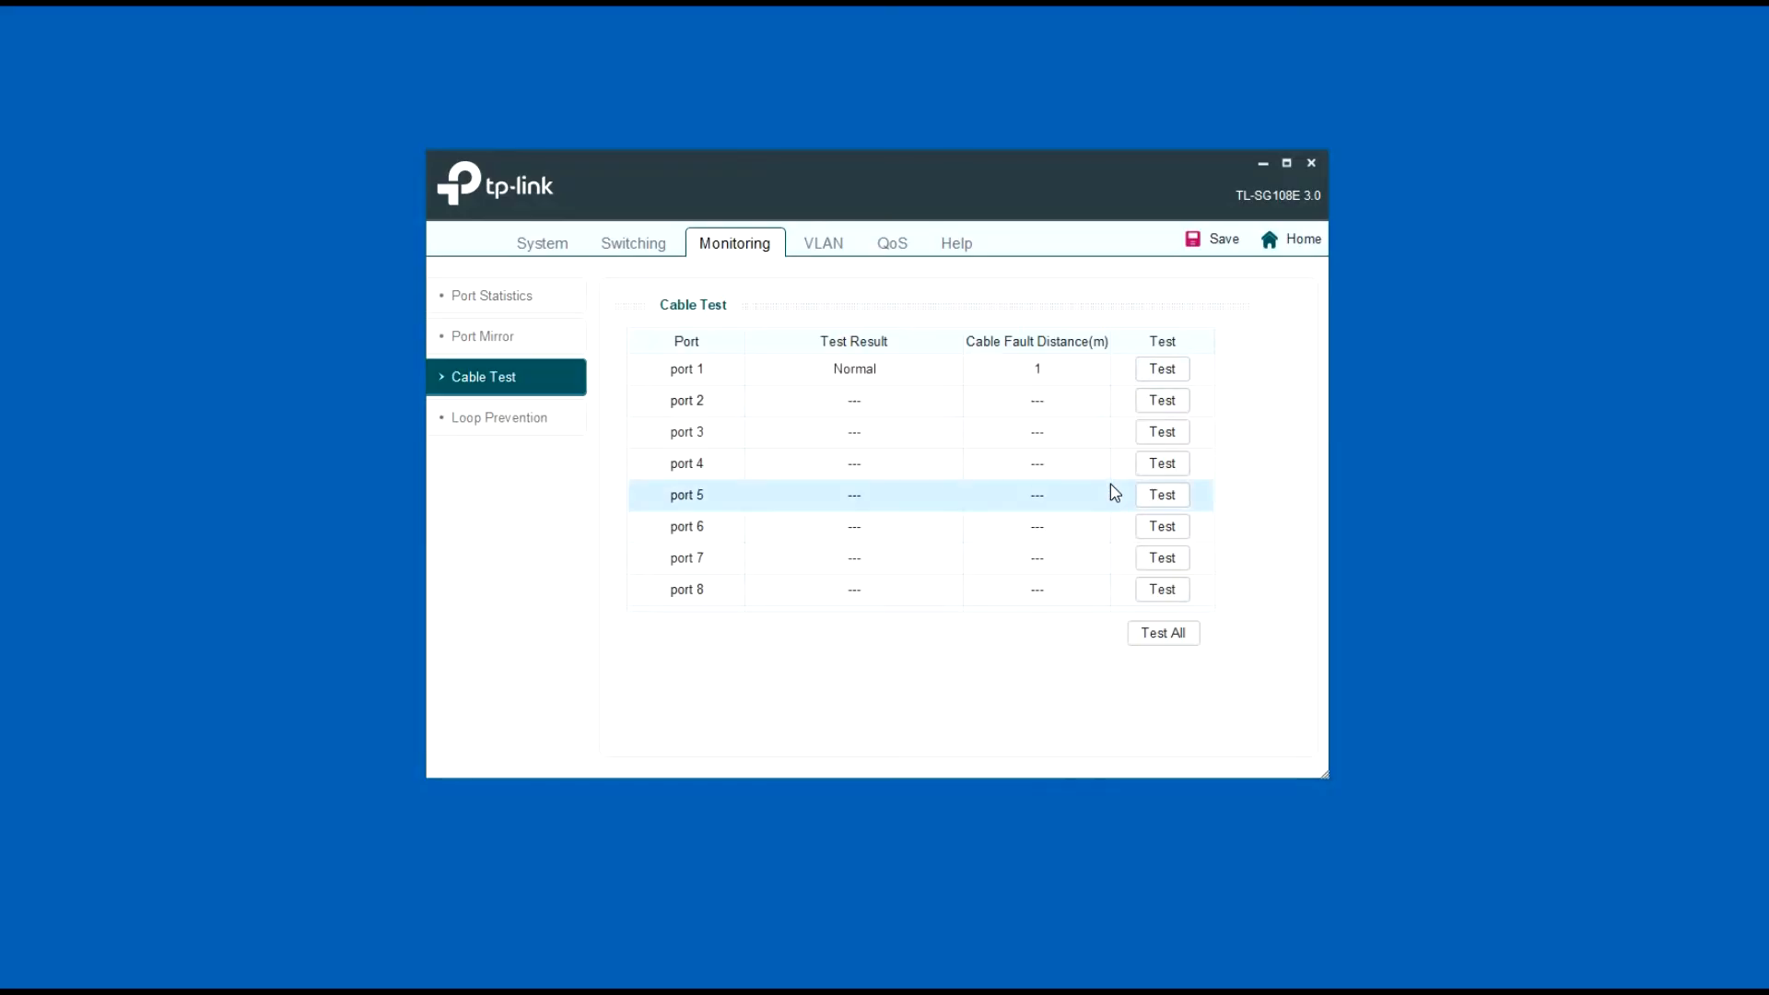
mouse_move(1276, 852)
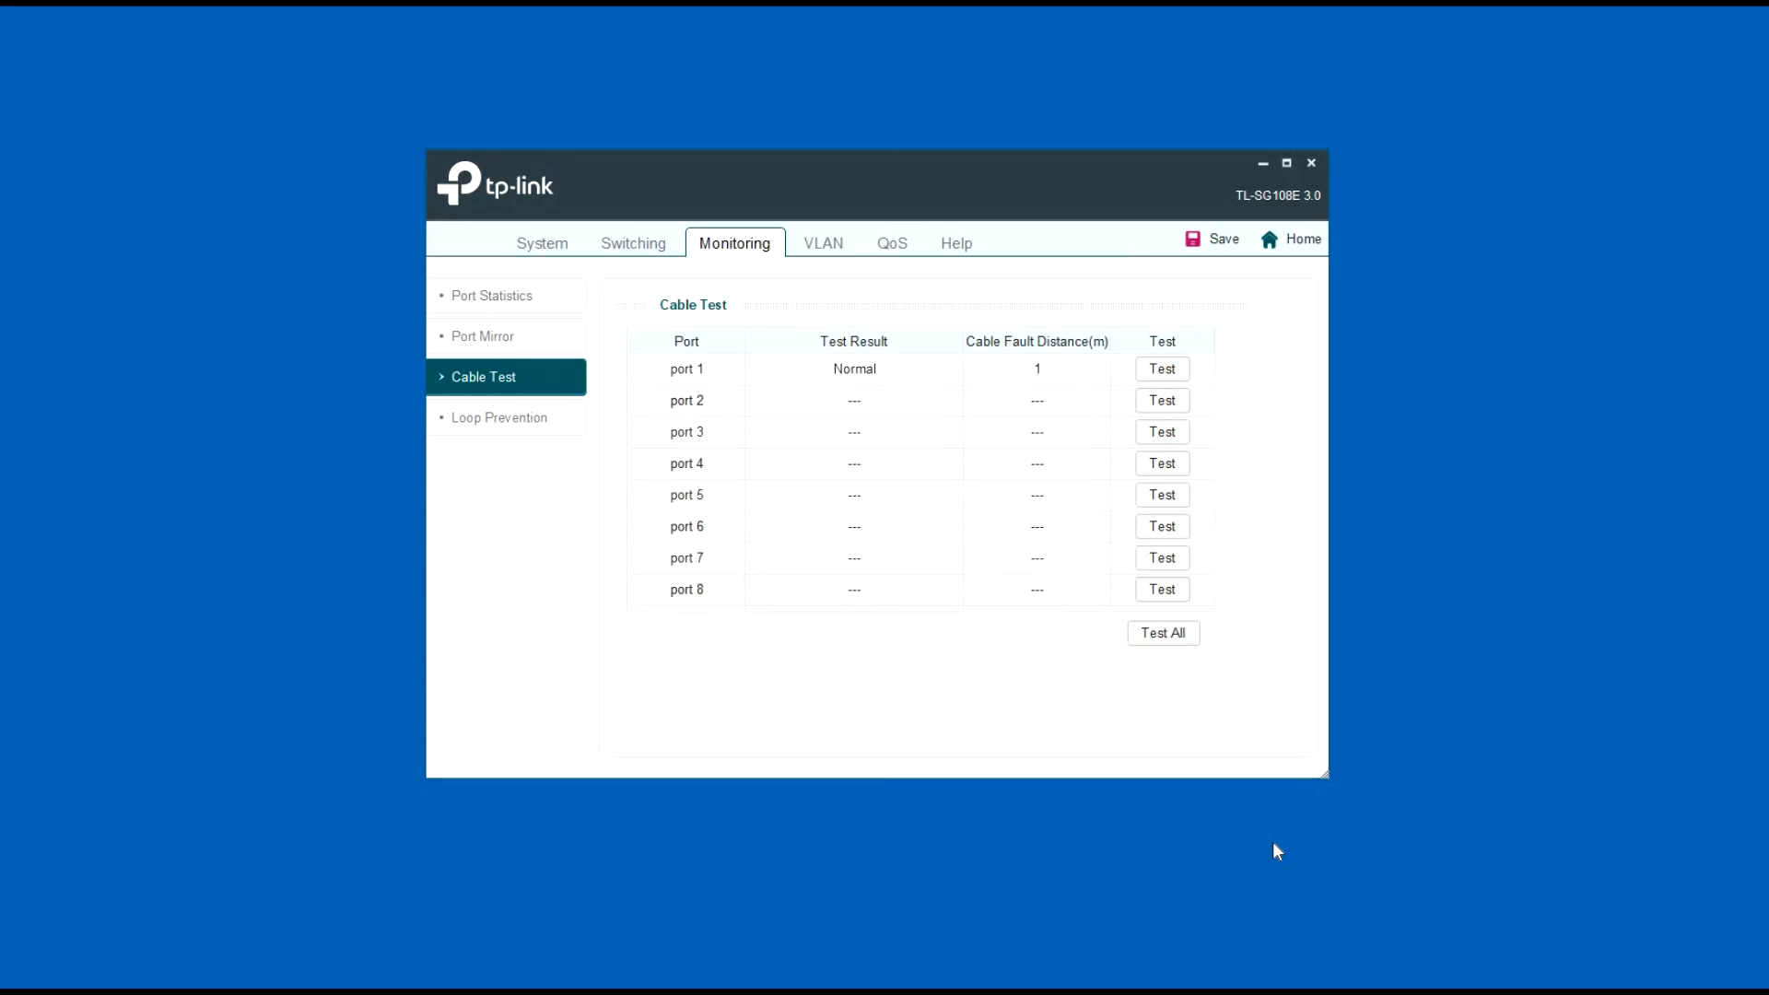
mouse_move(1228, 853)
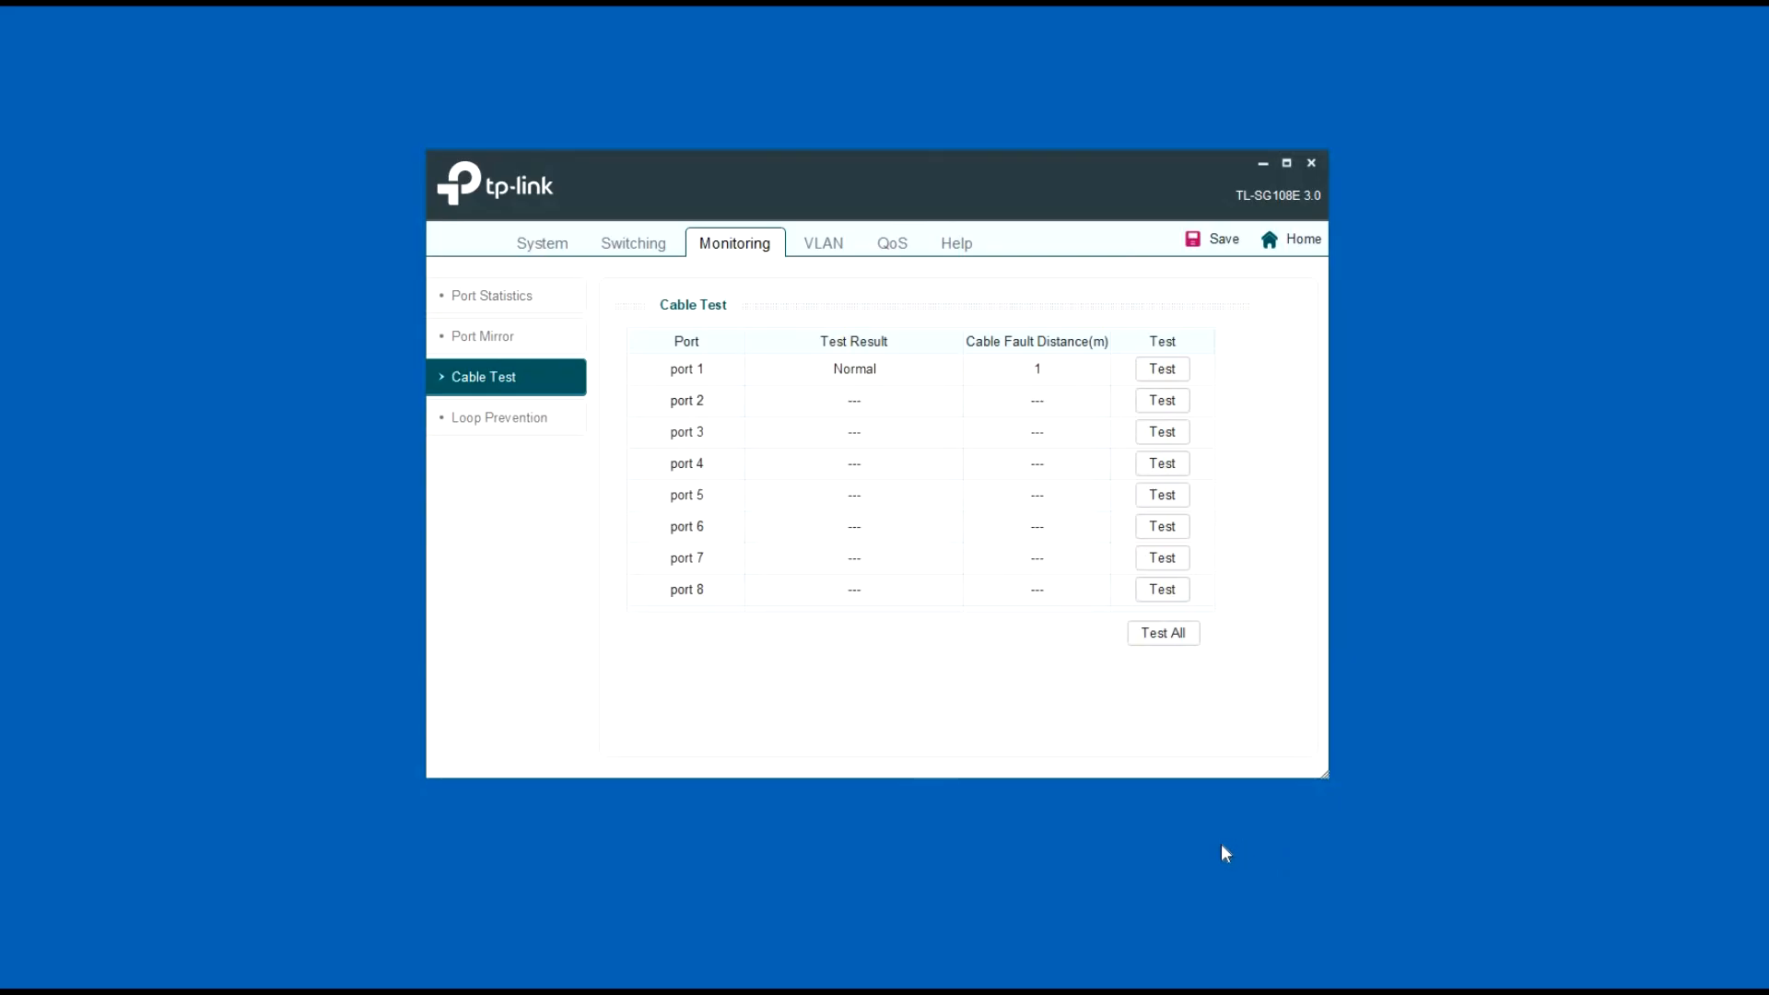
mouse_move(1163, 464)
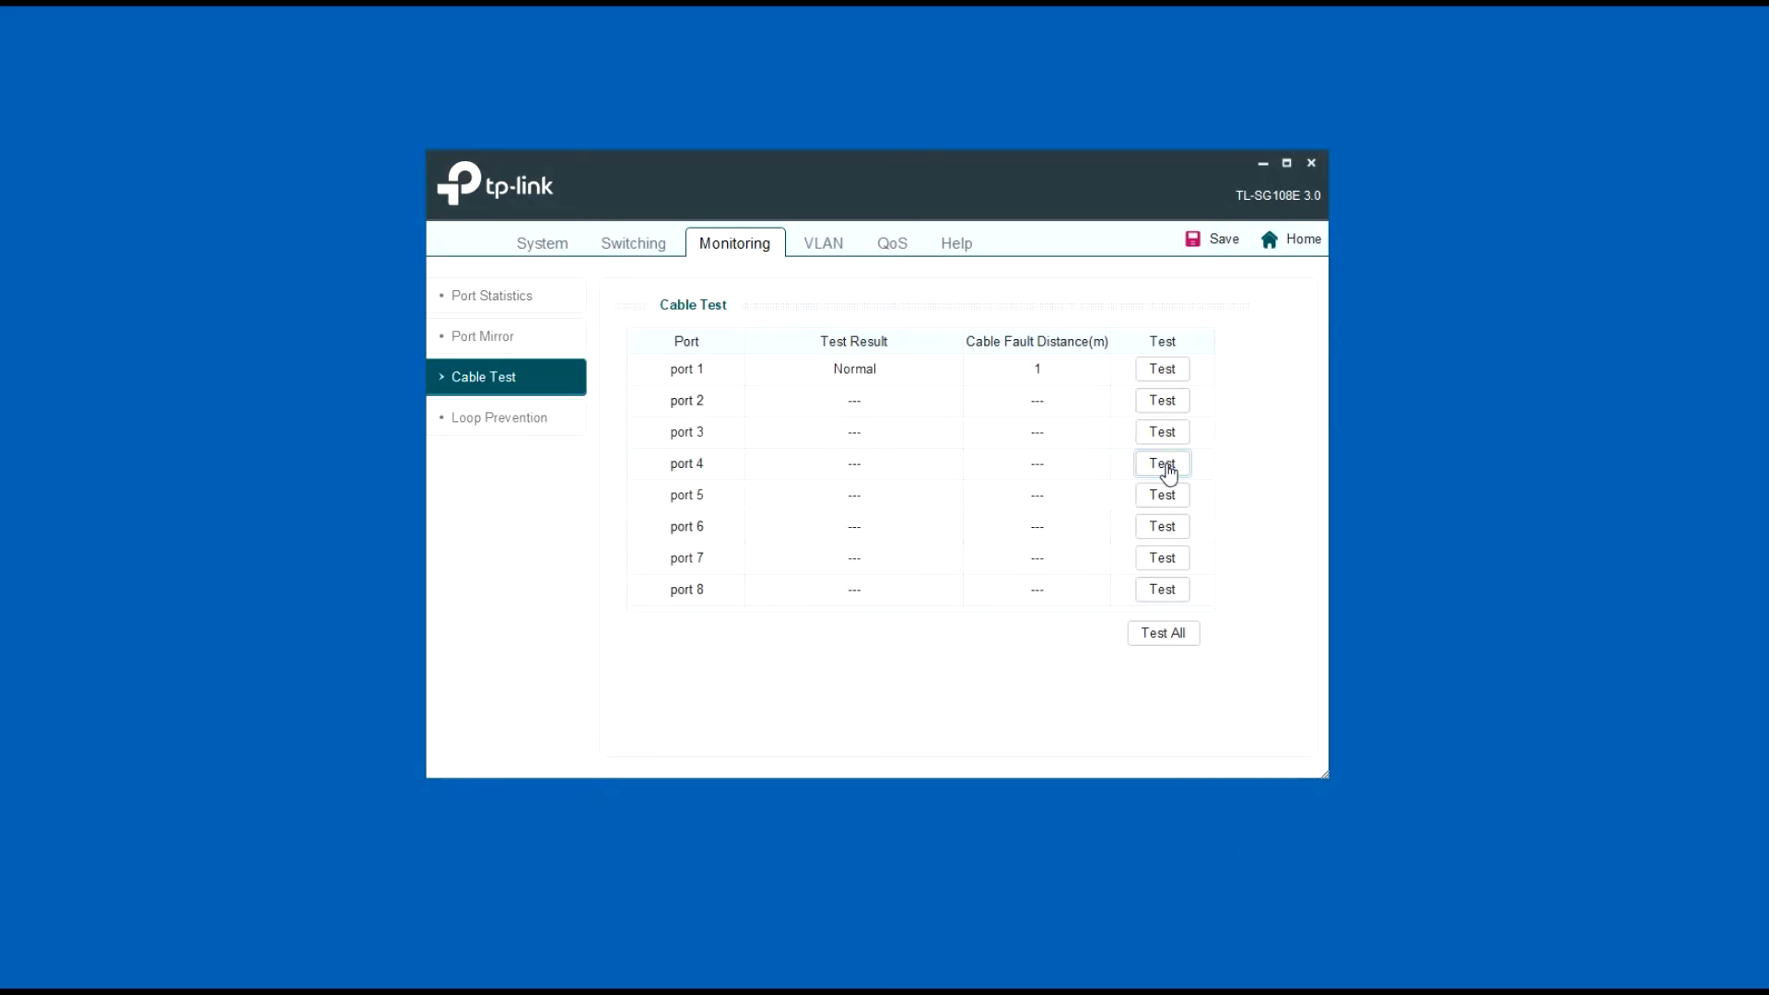
left_click(1161, 463)
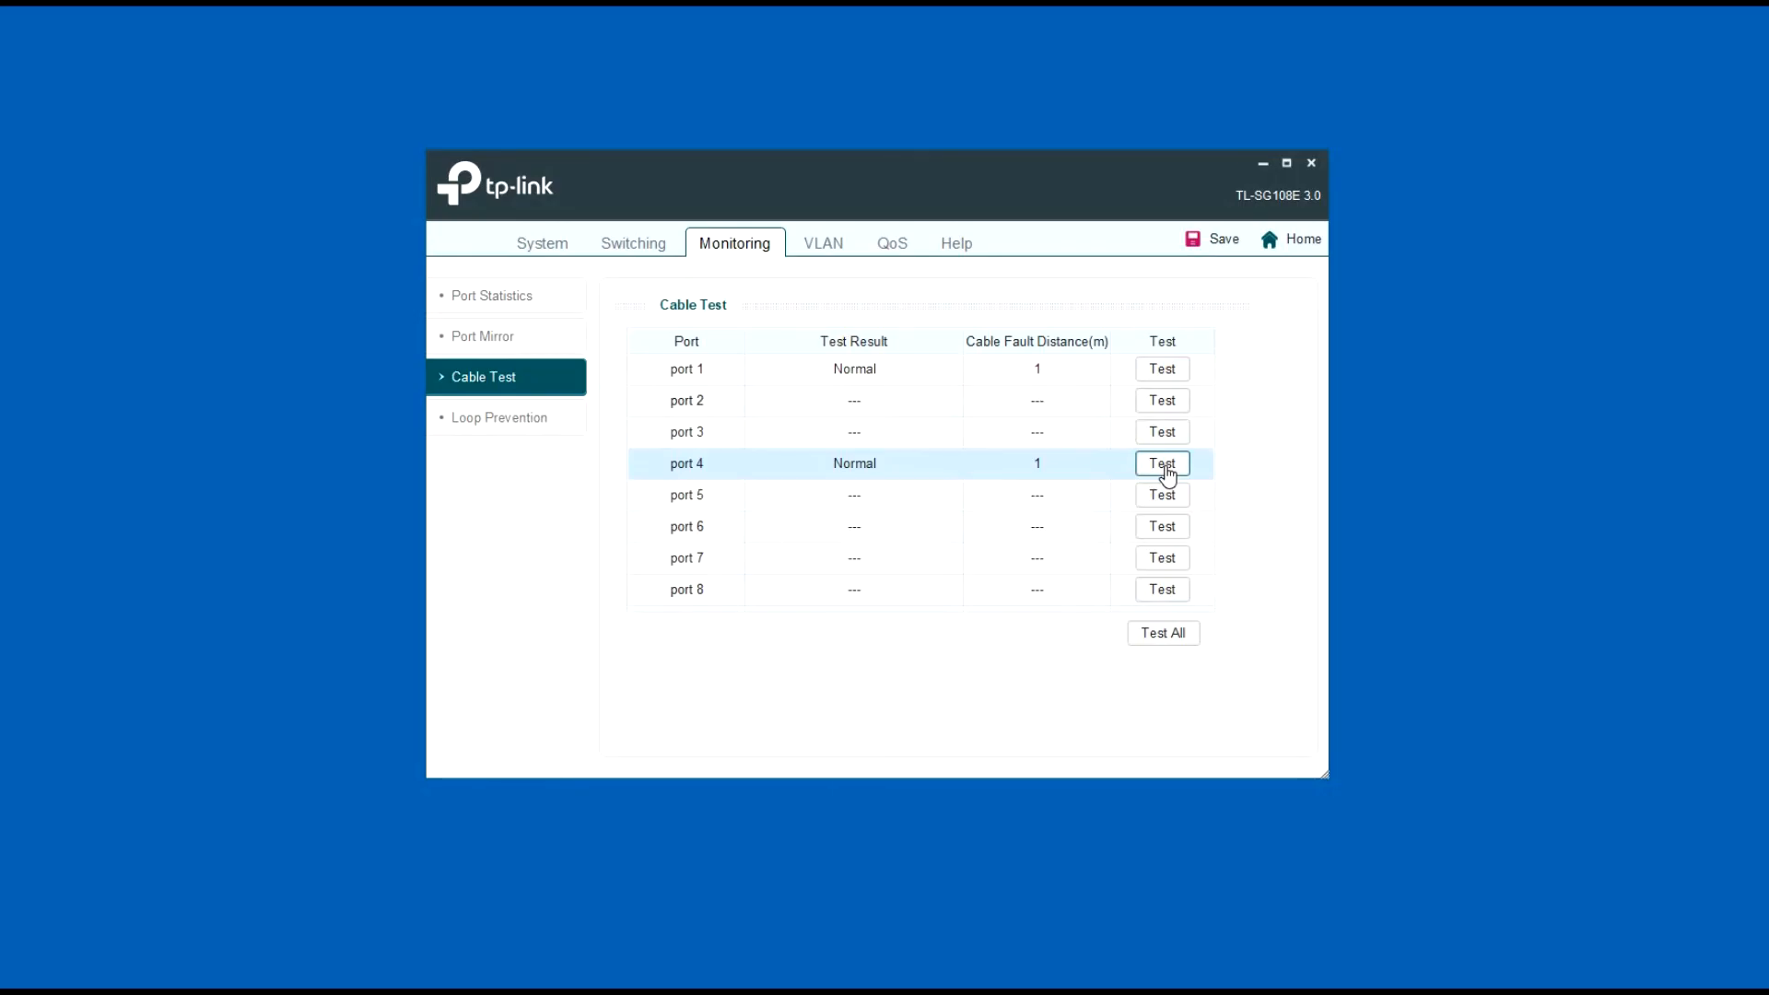
left_click(1163, 465)
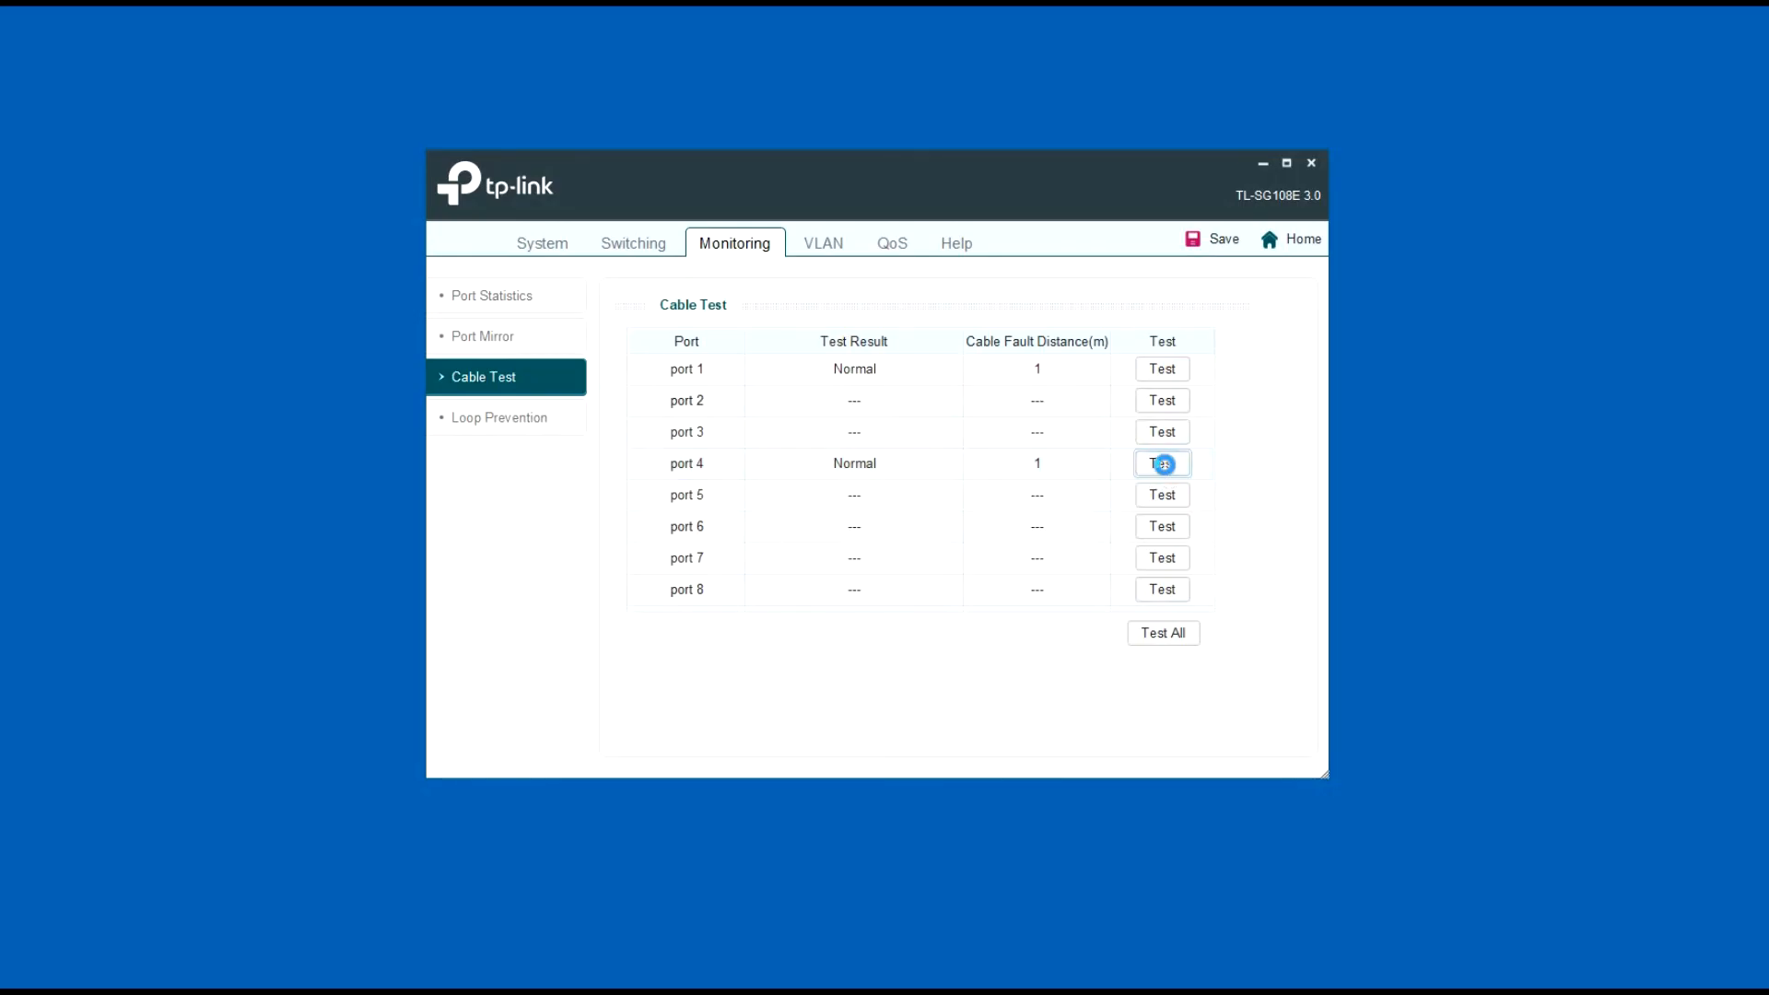
left_click(1161, 465)
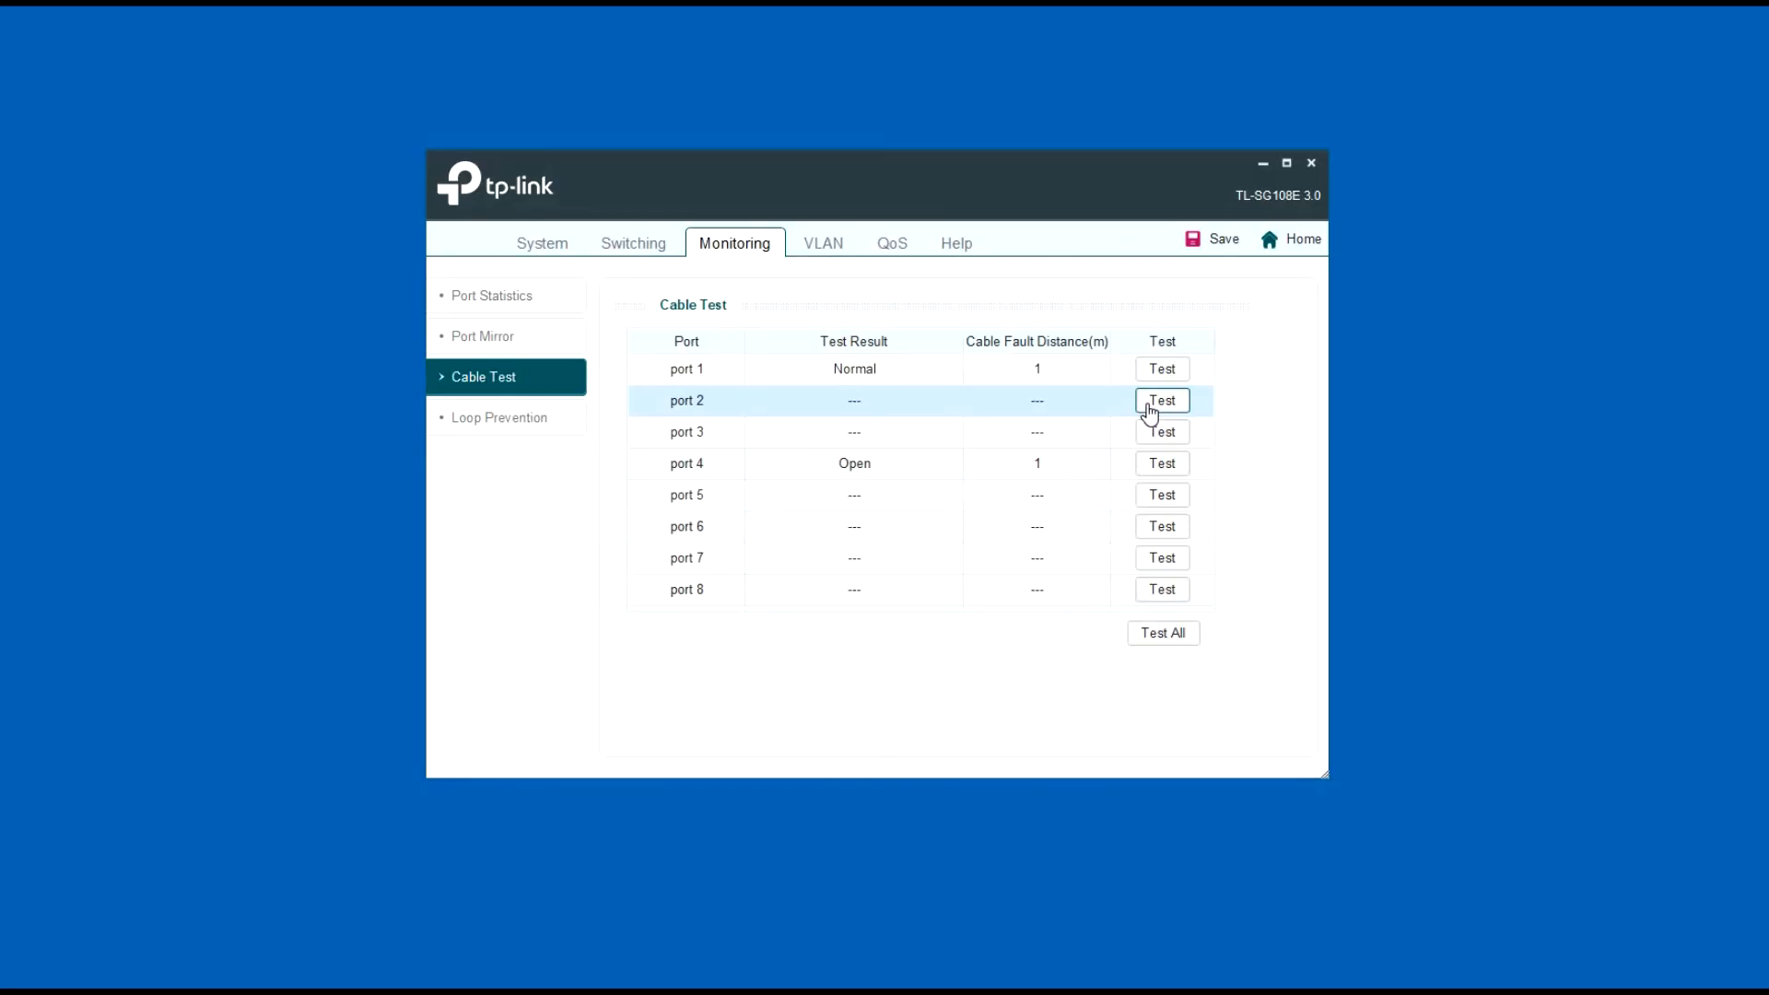
mouse_move(1117, 411)
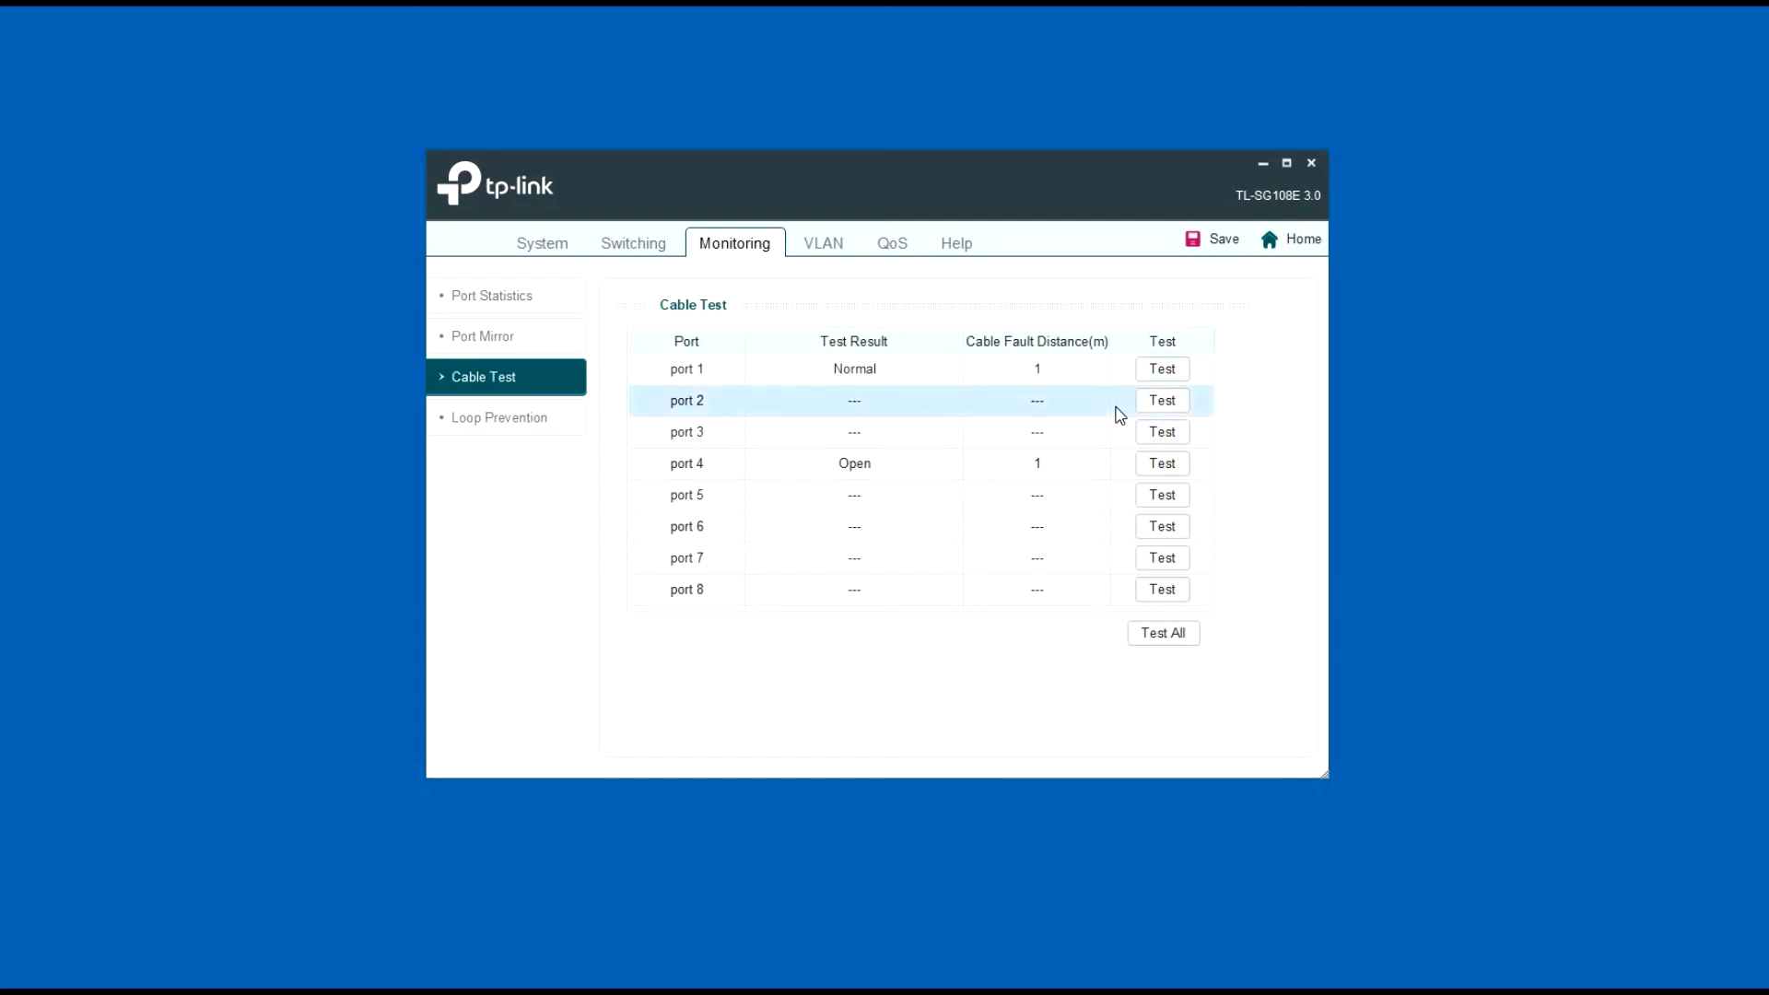